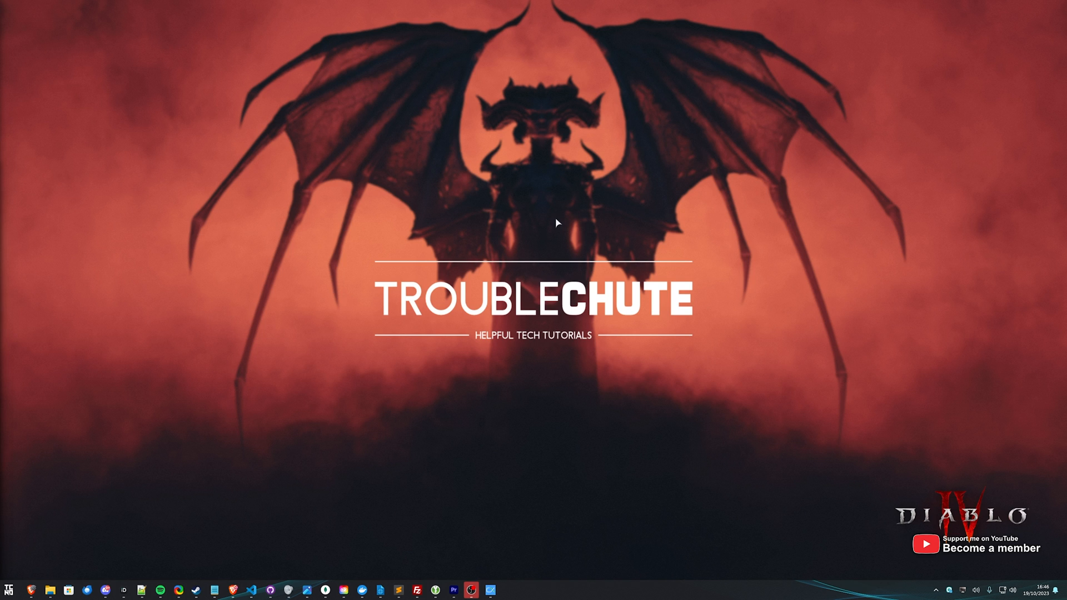
mouse_move(713, 207)
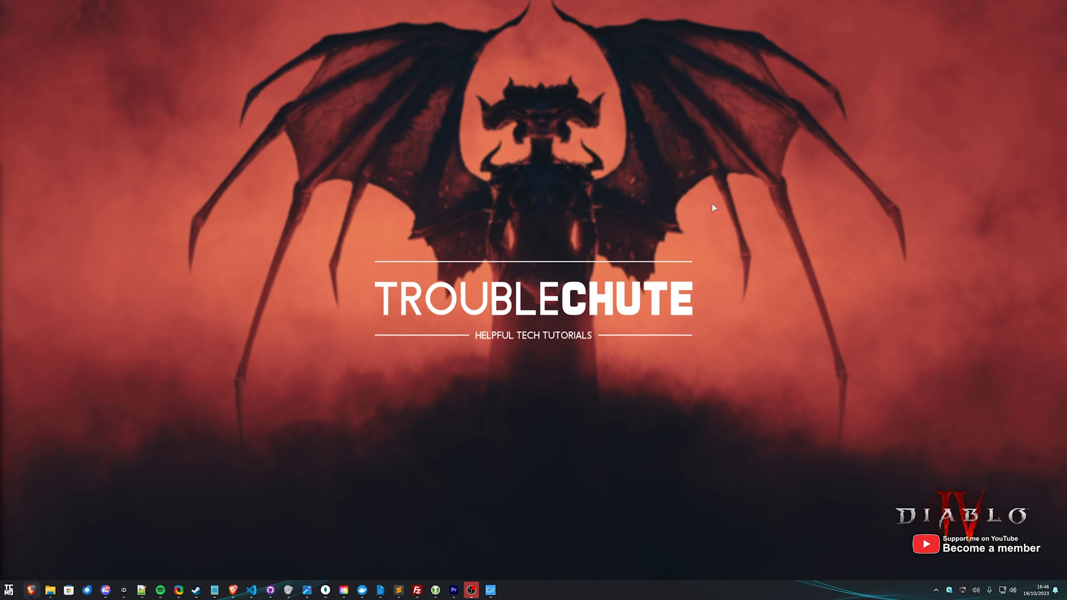
mouse_move(657, 197)
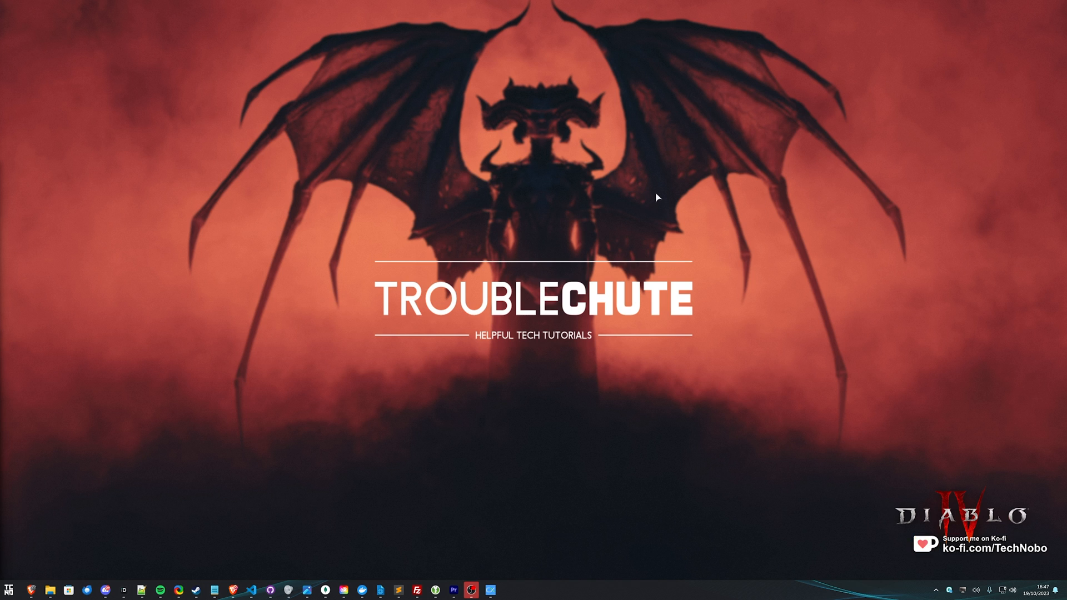
mouse_move(722, 276)
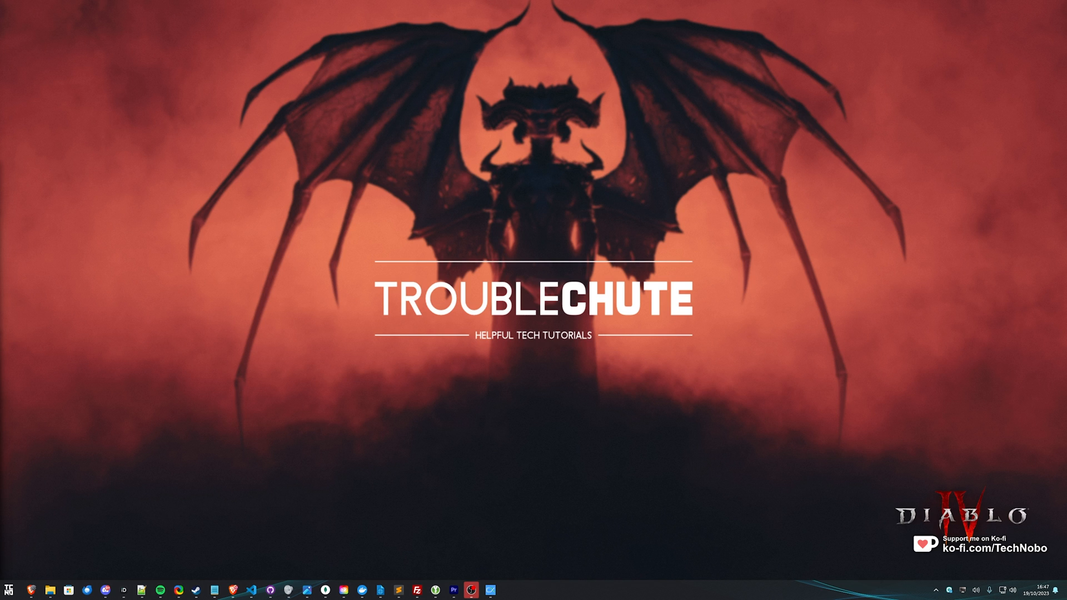
mouse_move(882, 195)
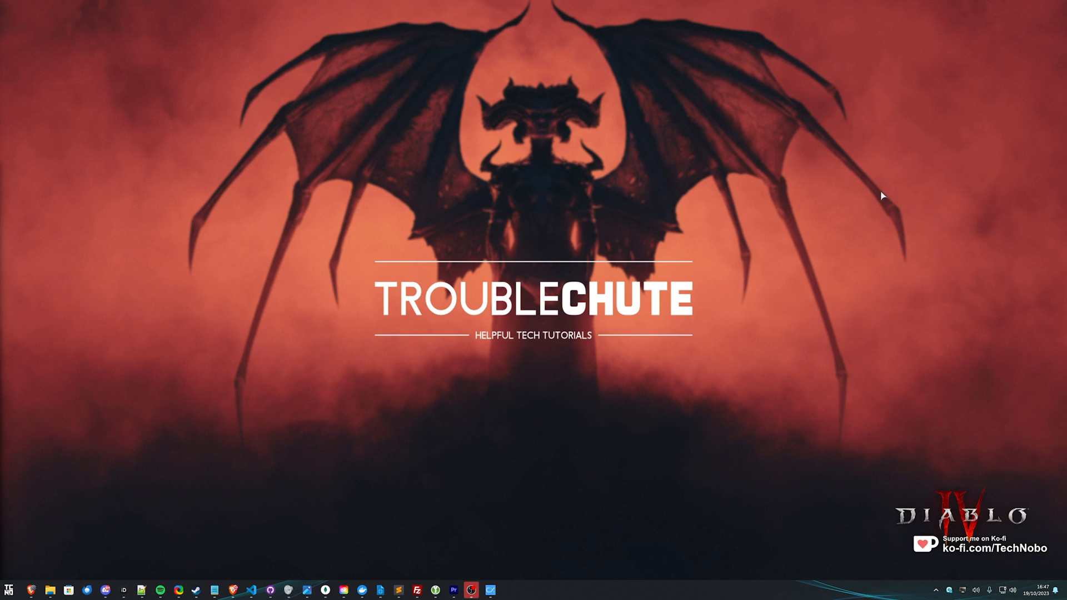
mouse_move(639, 216)
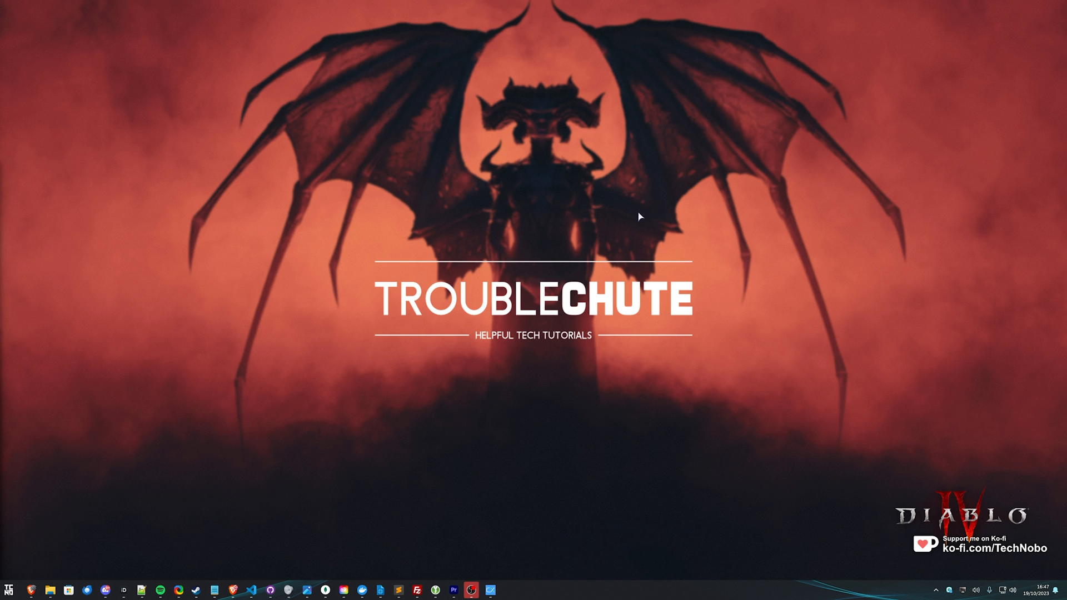
mouse_move(649, 229)
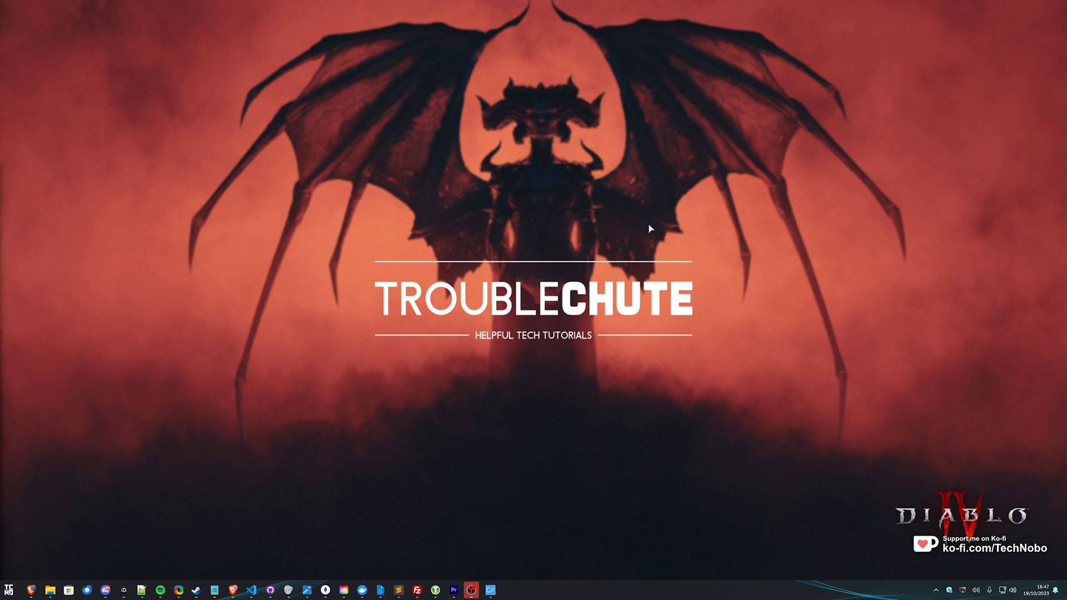
mouse_move(579, 309)
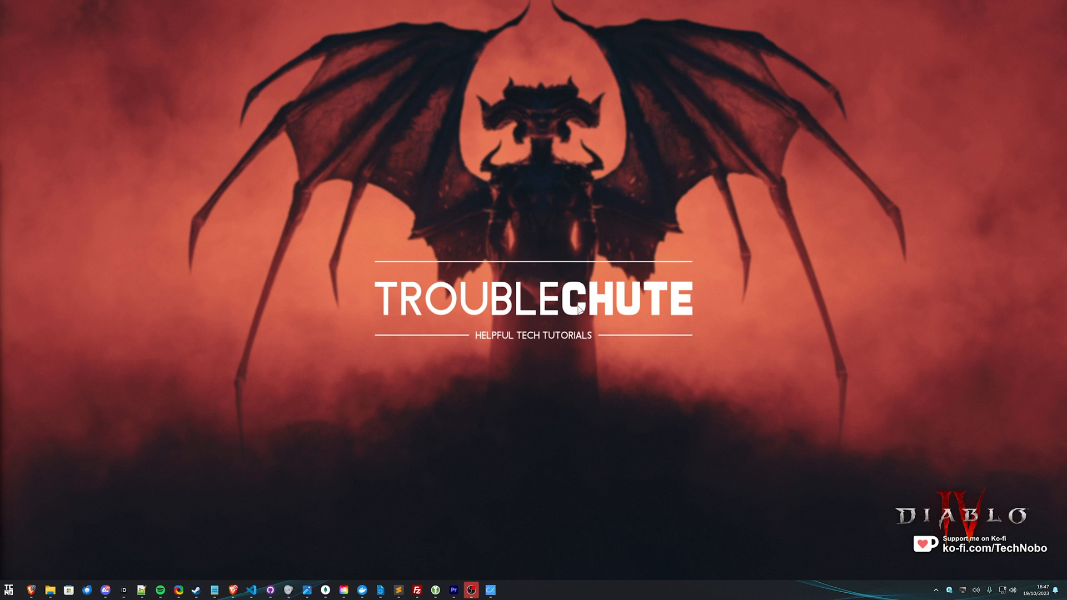
mouse_move(561, 251)
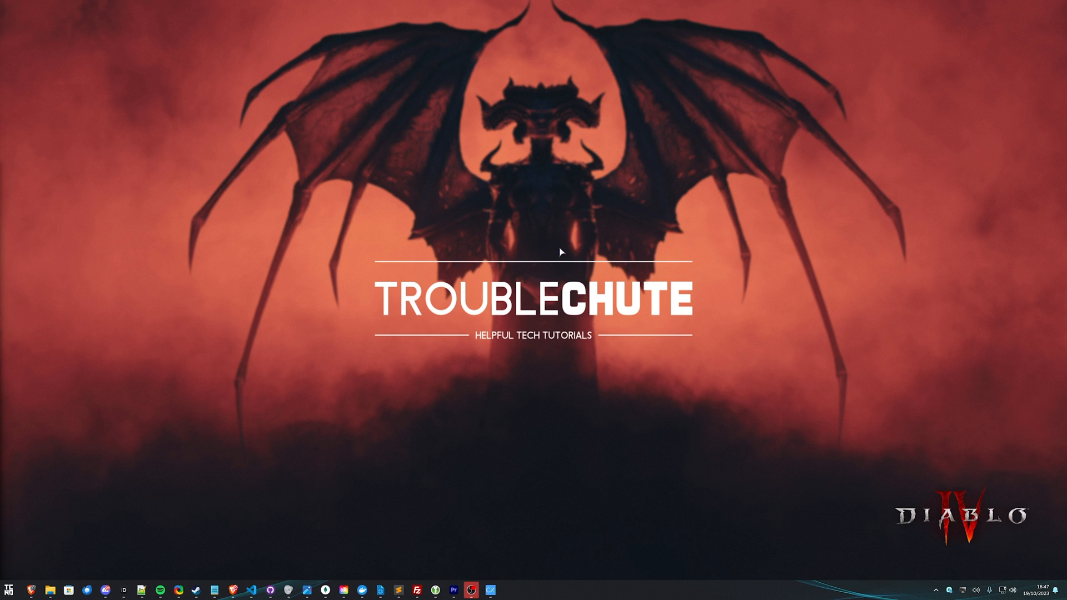
Browse to Documents\Diablo IV in File Explorer and select LocalPrefs.txt.
left_click(48, 590)
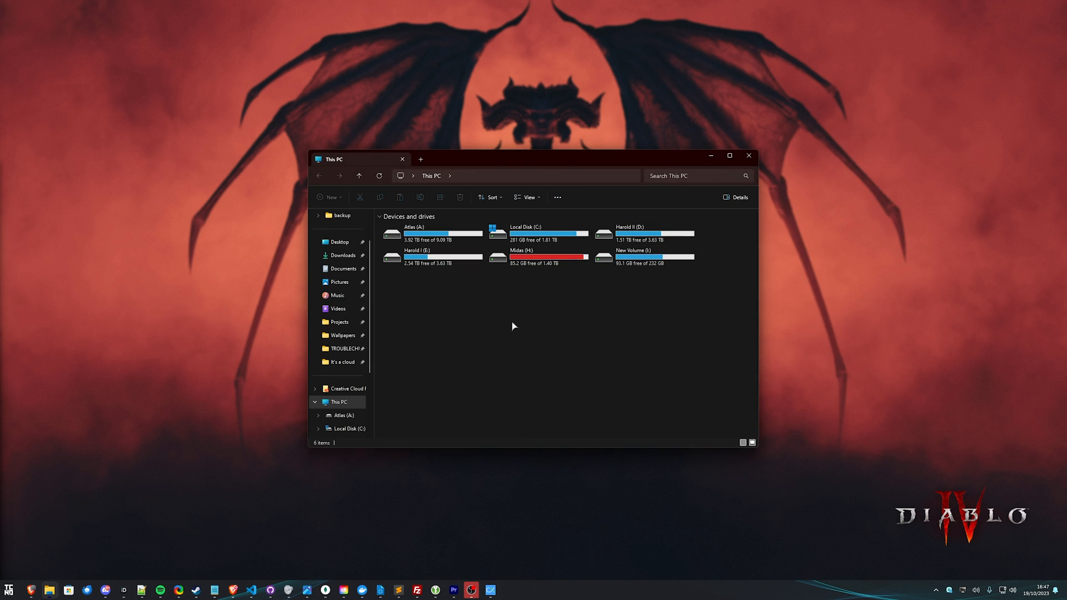
left_click(342, 268)
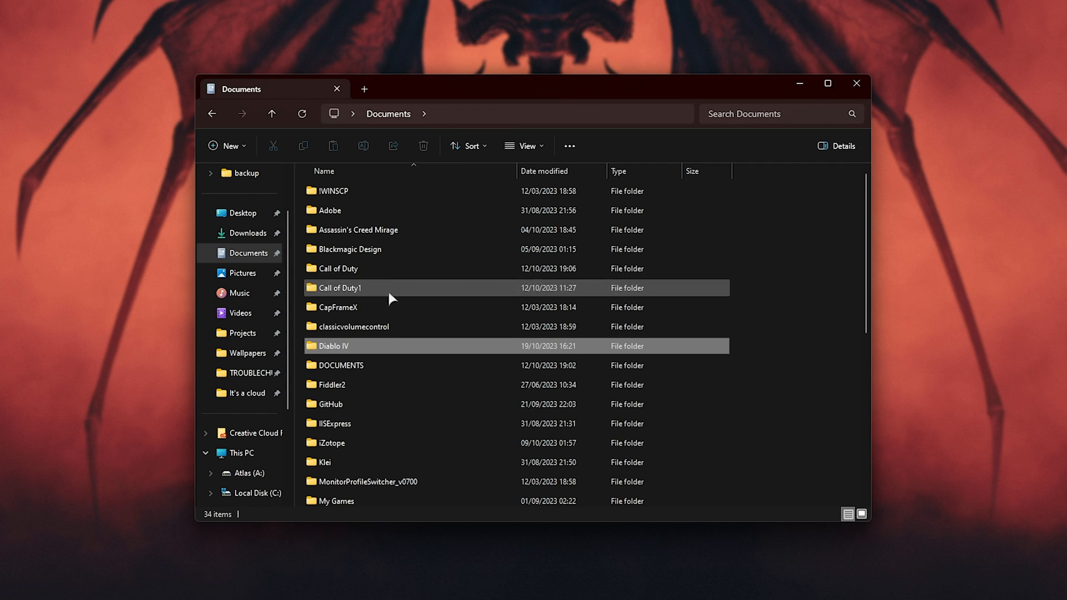
double_click(334, 345)
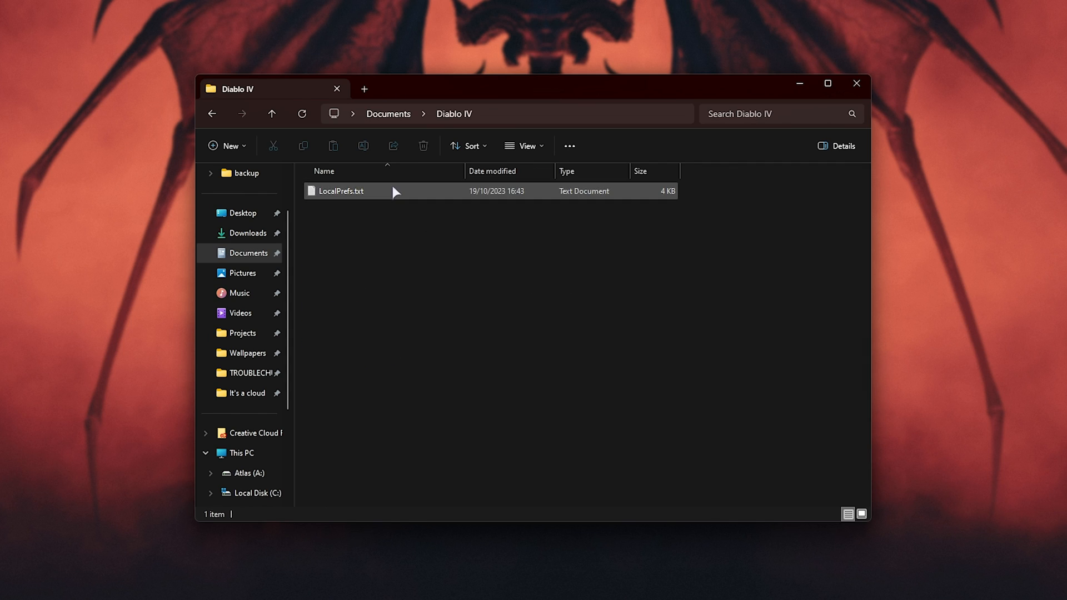
left_click(340, 191)
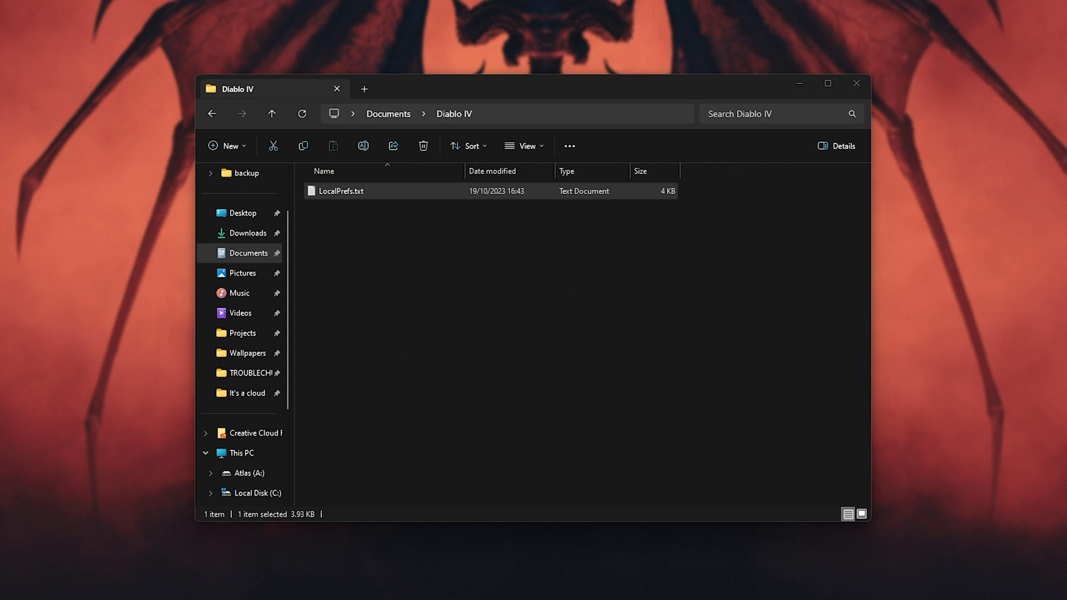
Set DisableChromaEffects to 1 in LocalPrefs.txt, review the 2560×1440 display lines, and close Notepad.
double_click(340, 190)
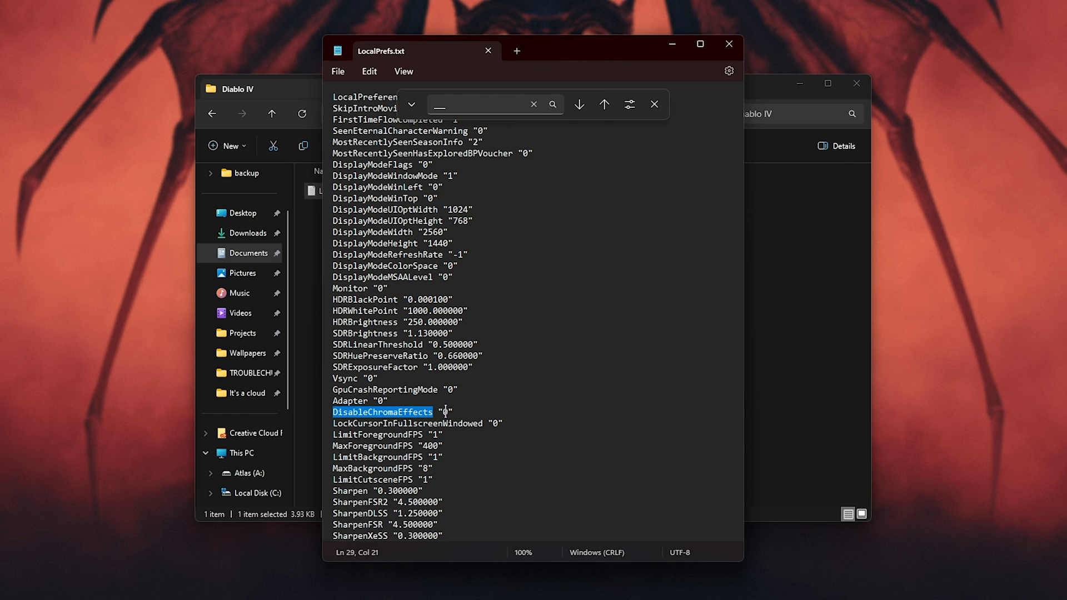
type("1")
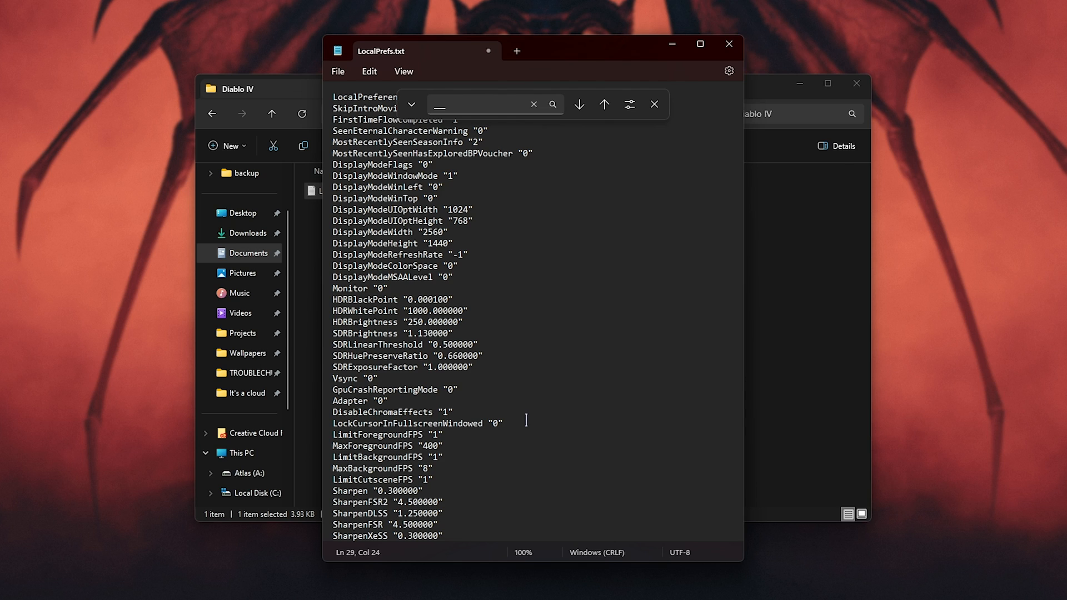
left_click(654, 104)
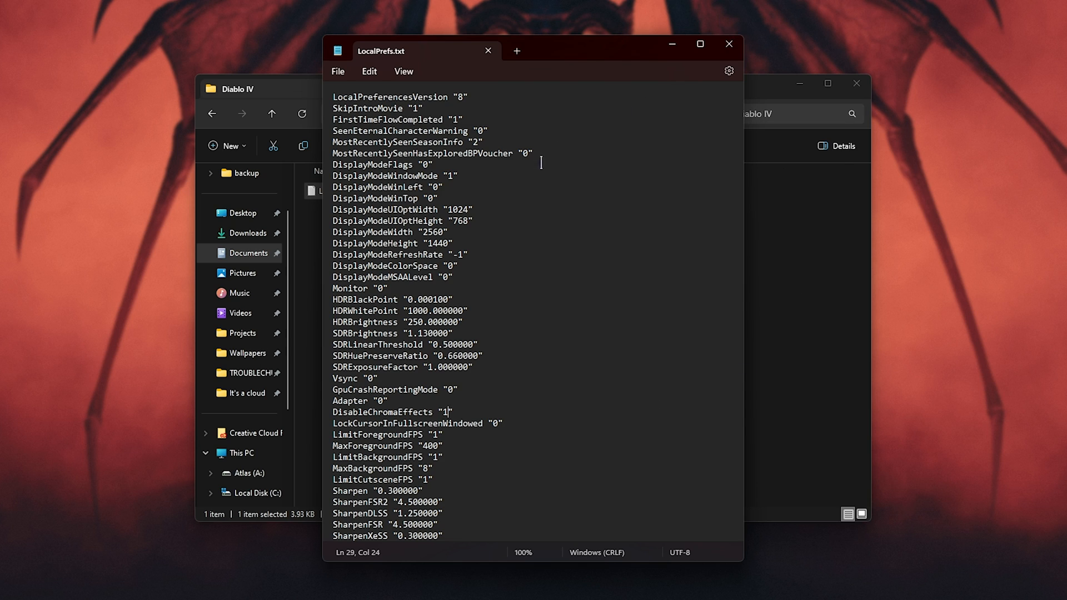
double_click(387, 232)
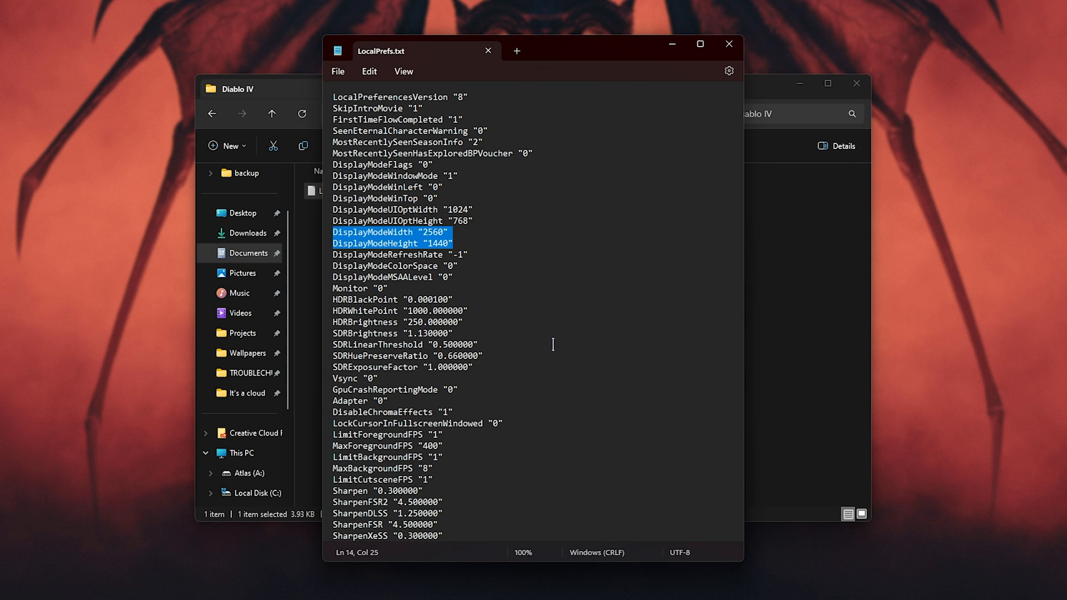
scroll("down", 3)
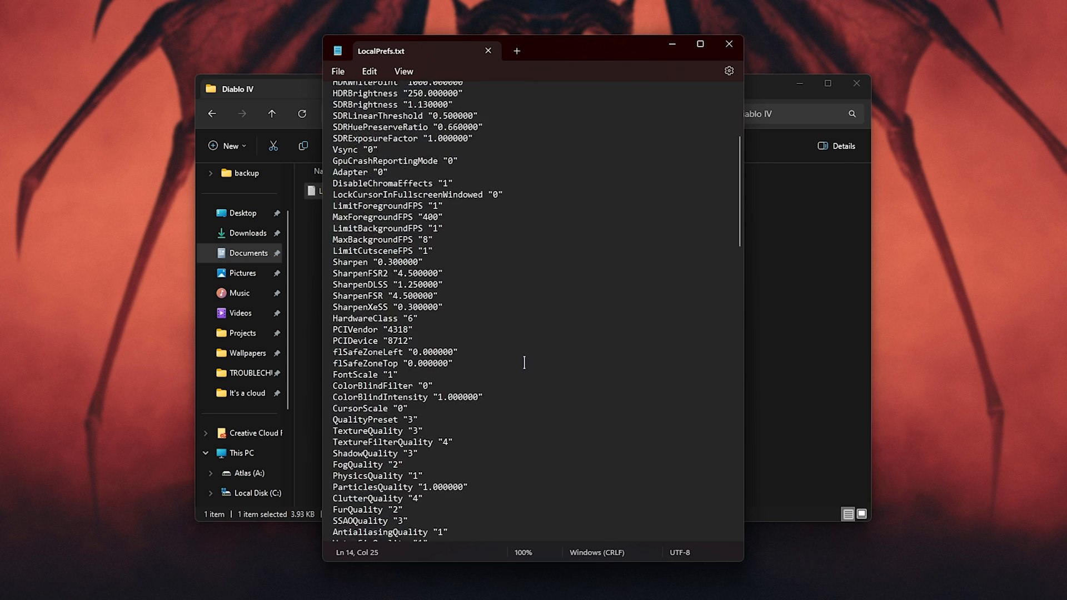
scroll("down", 3)
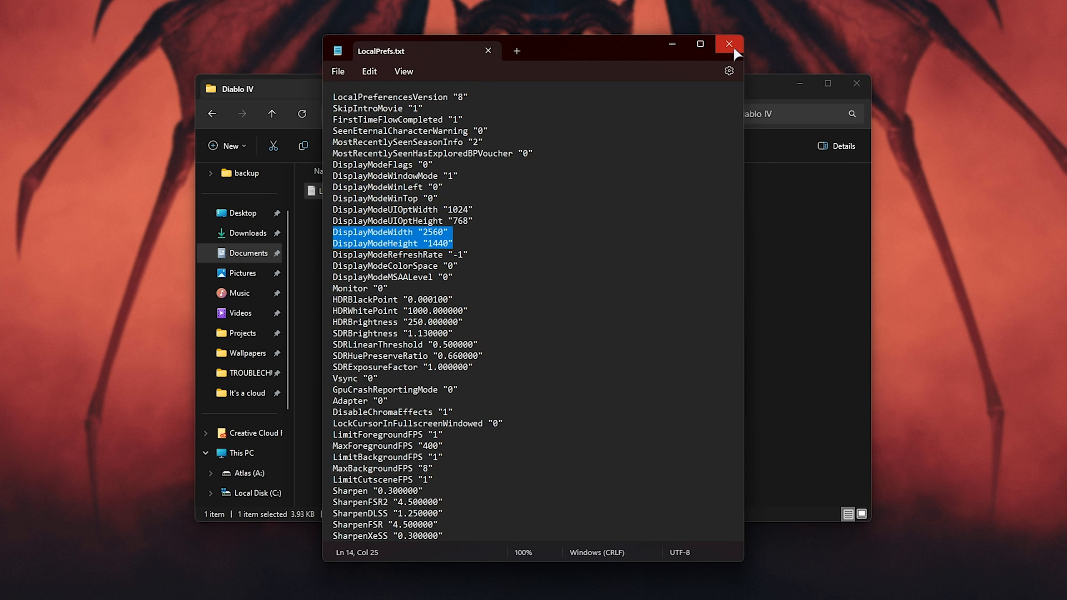
mouse_move(771, 103)
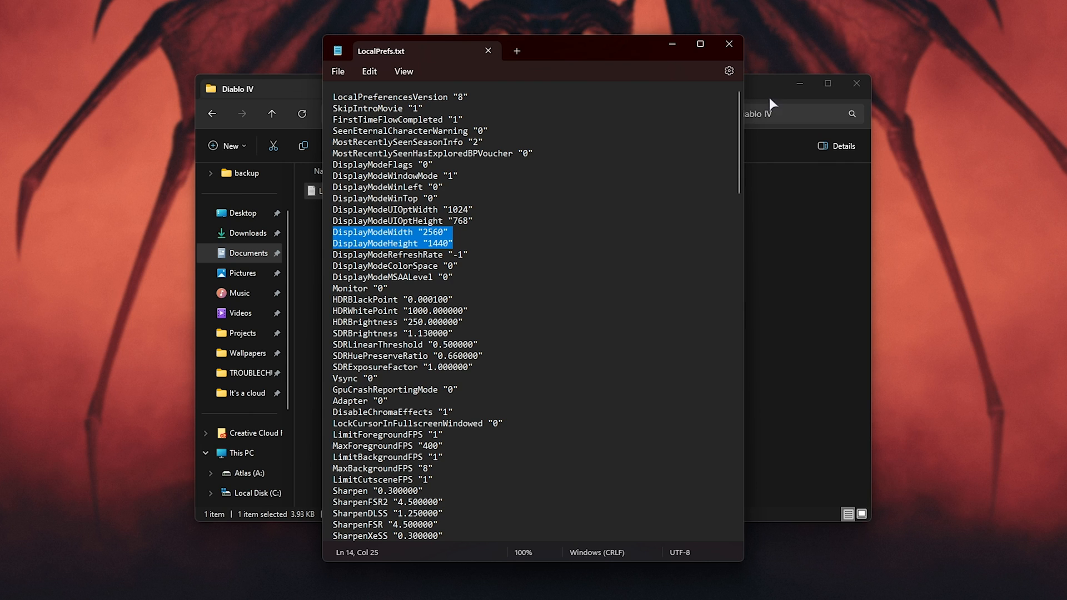
mouse_move(728, 43)
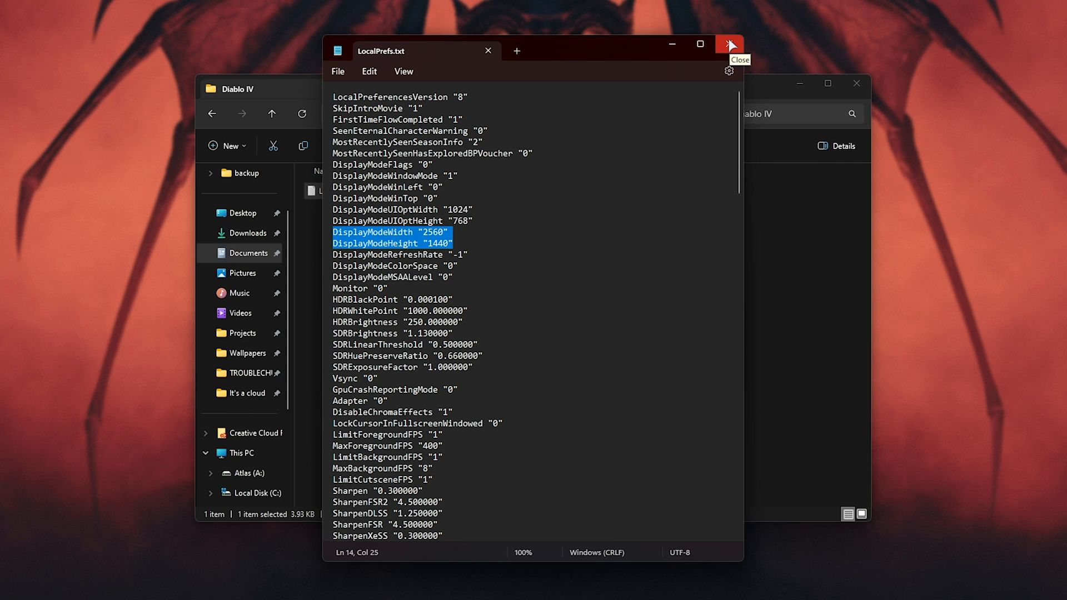
left_click(728, 43)
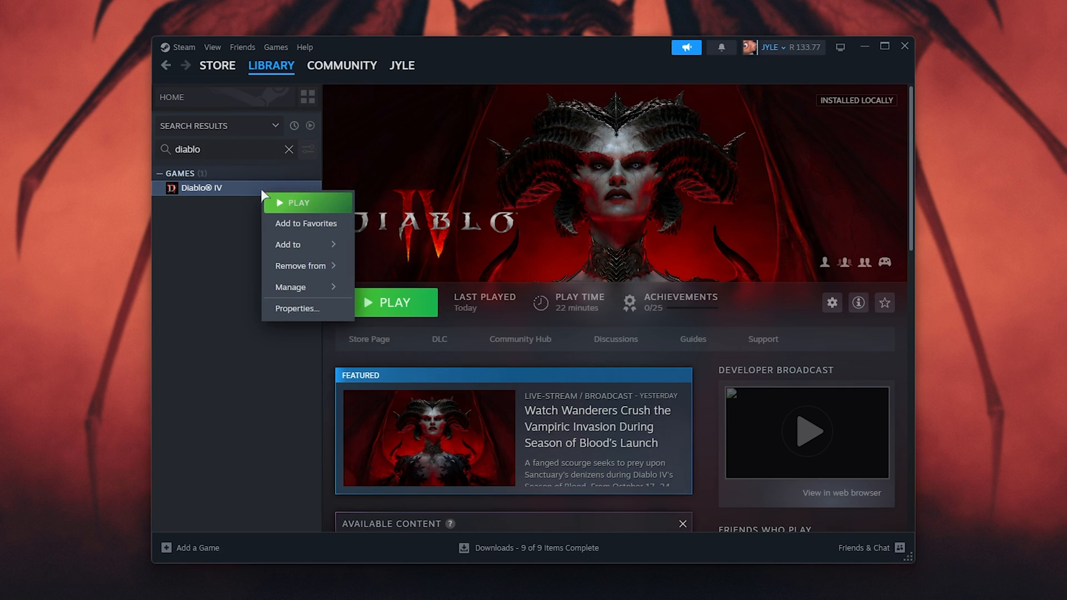
Open Diablo IV's Properties from the Steam library.
left_click(296, 308)
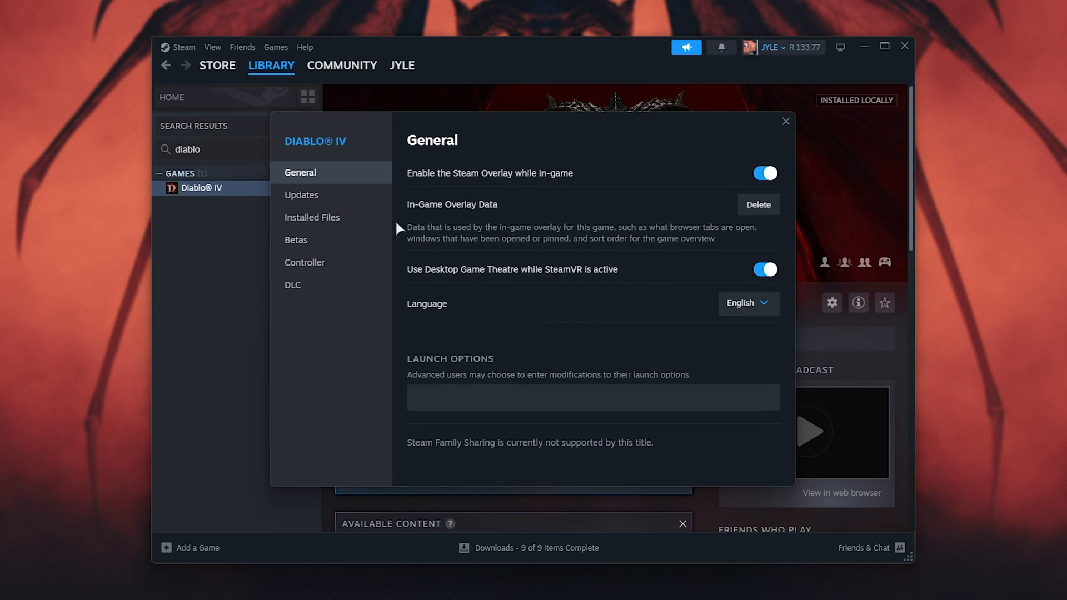
left_click(312, 217)
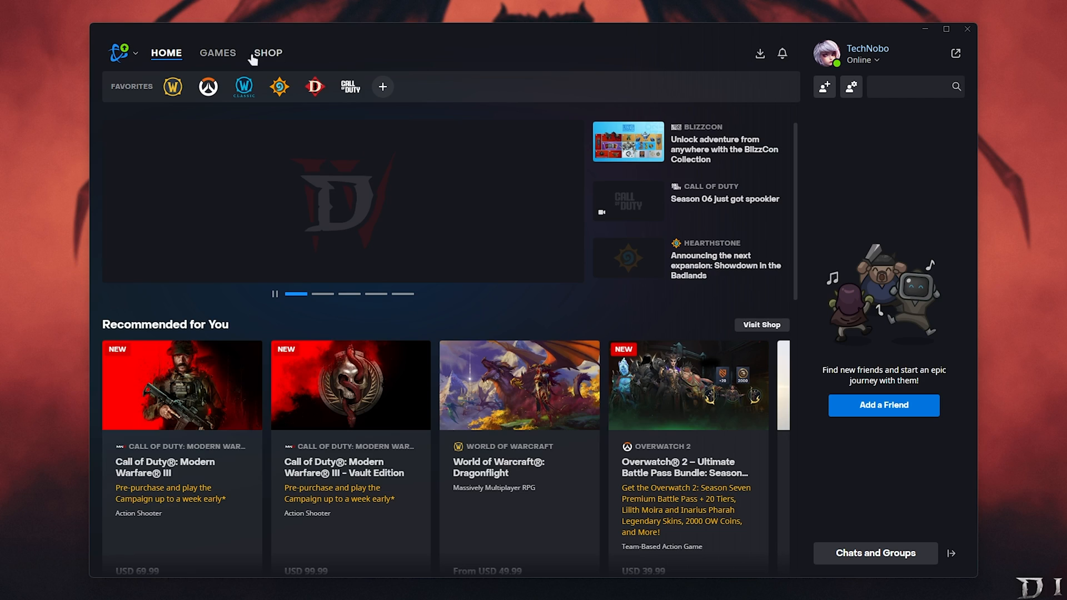
mouse_move(278, 87)
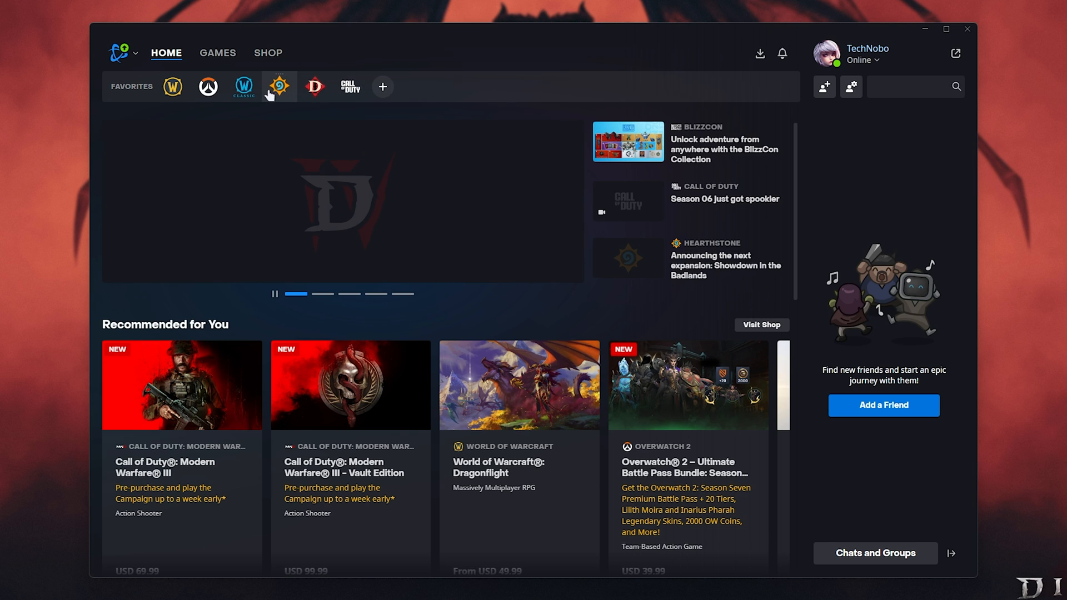
Show Hearthstone's game options in Battle.net and close Diablo IV's Steam Properties window.
left_click(278, 87)
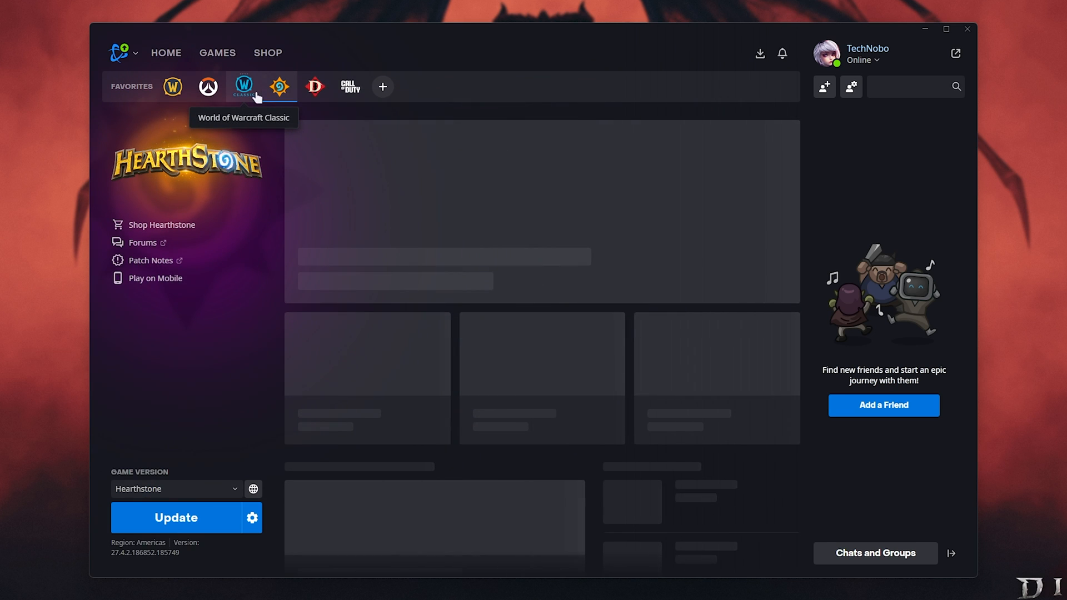
left_click(252, 517)
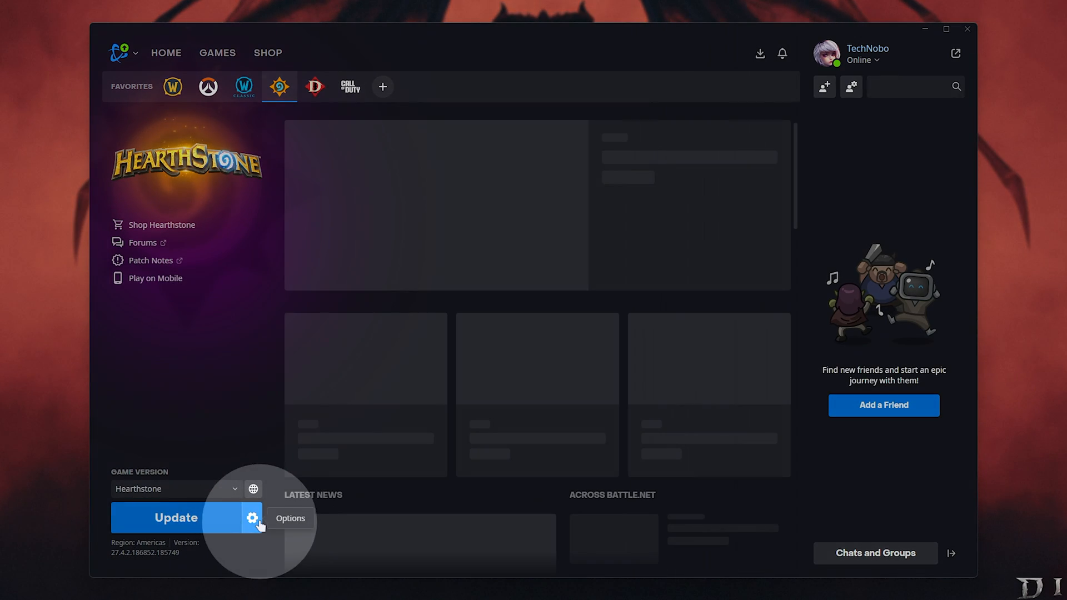
left_click(252, 518)
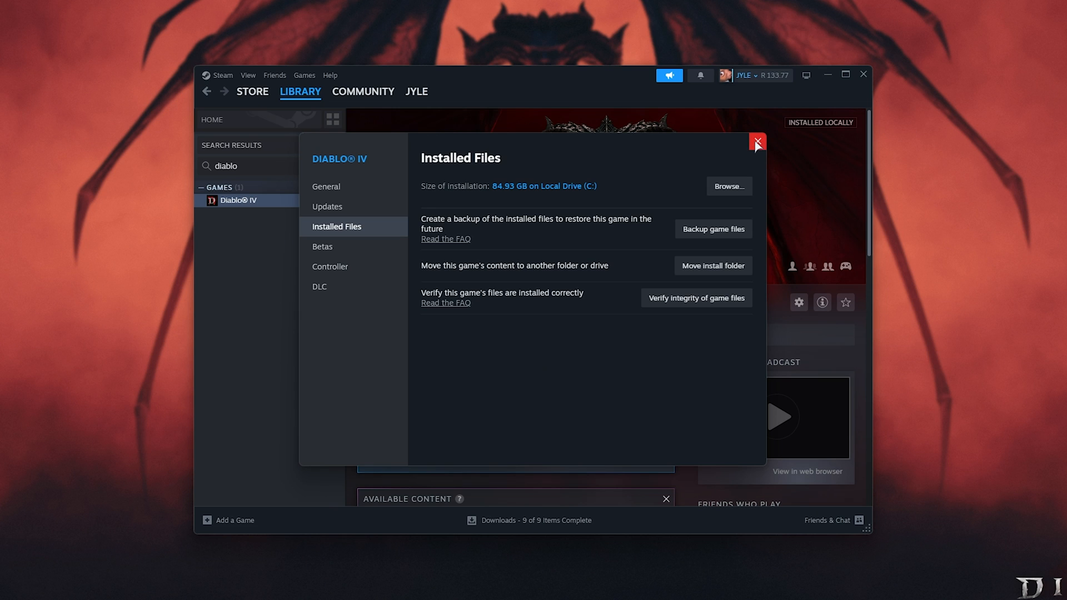
left_click(756, 142)
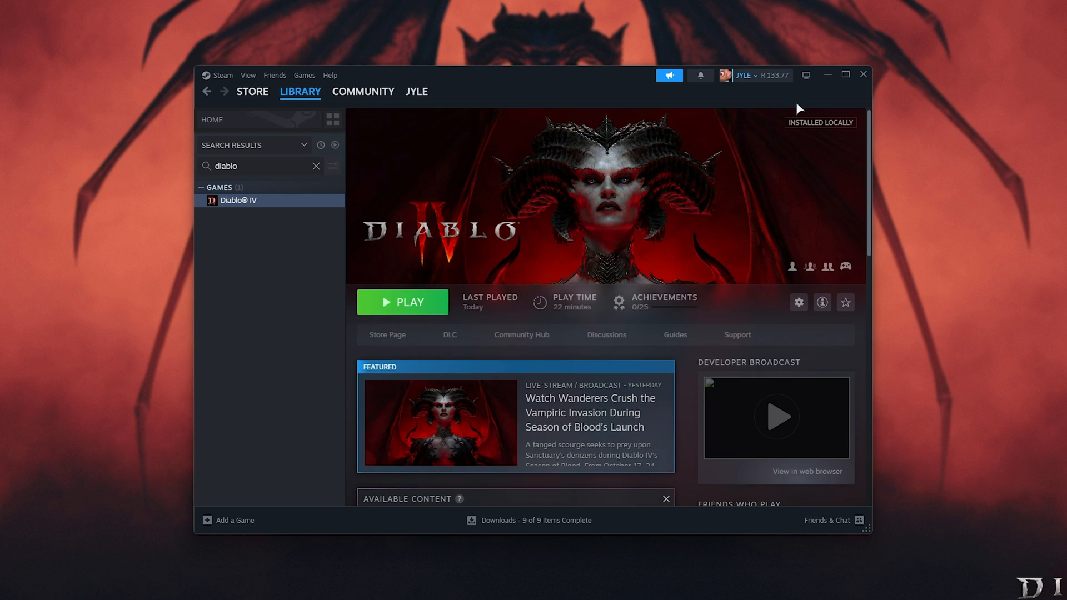
mouse_move(828, 75)
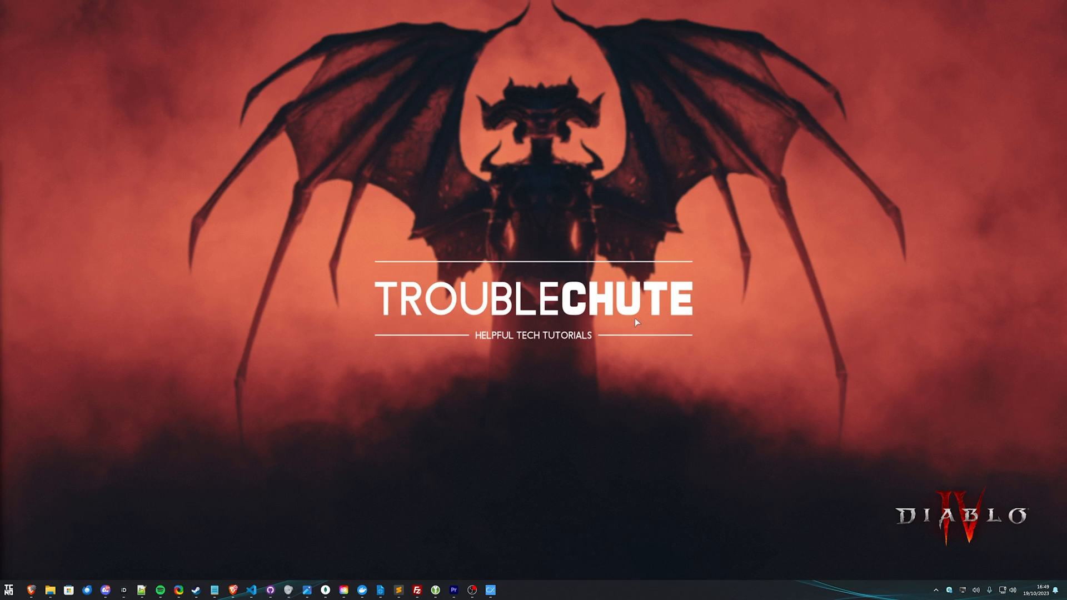
mouse_move(626, 324)
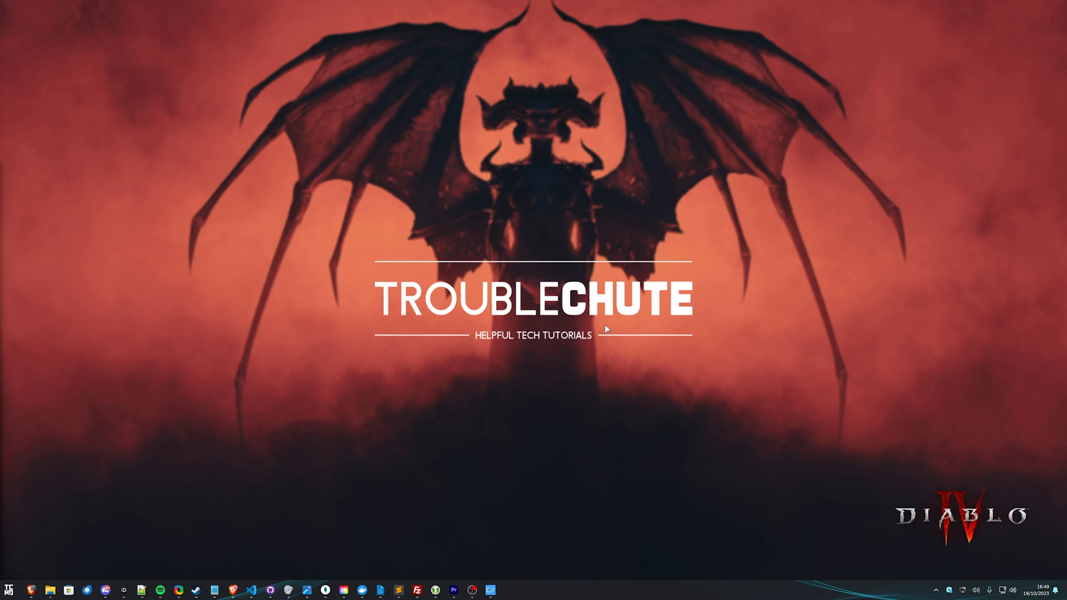
mouse_move(597, 320)
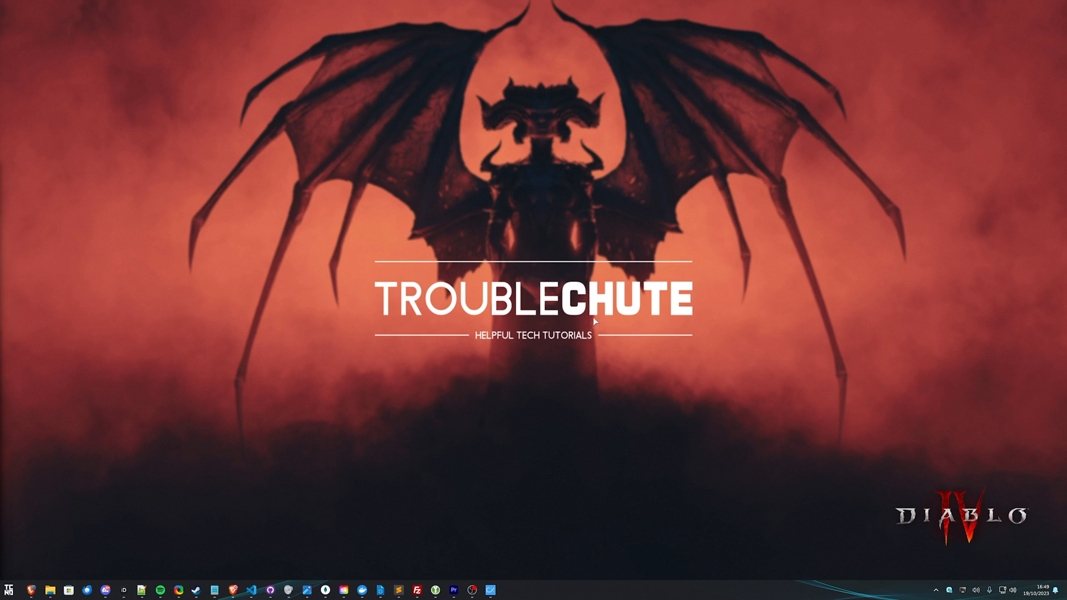
mouse_move(624, 328)
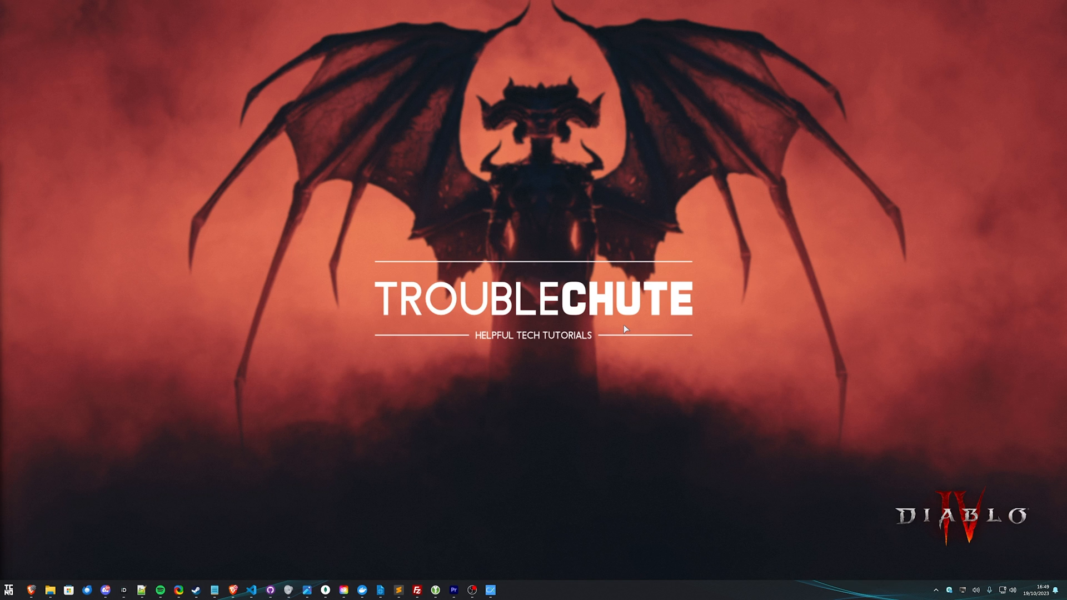
mouse_move(670, 322)
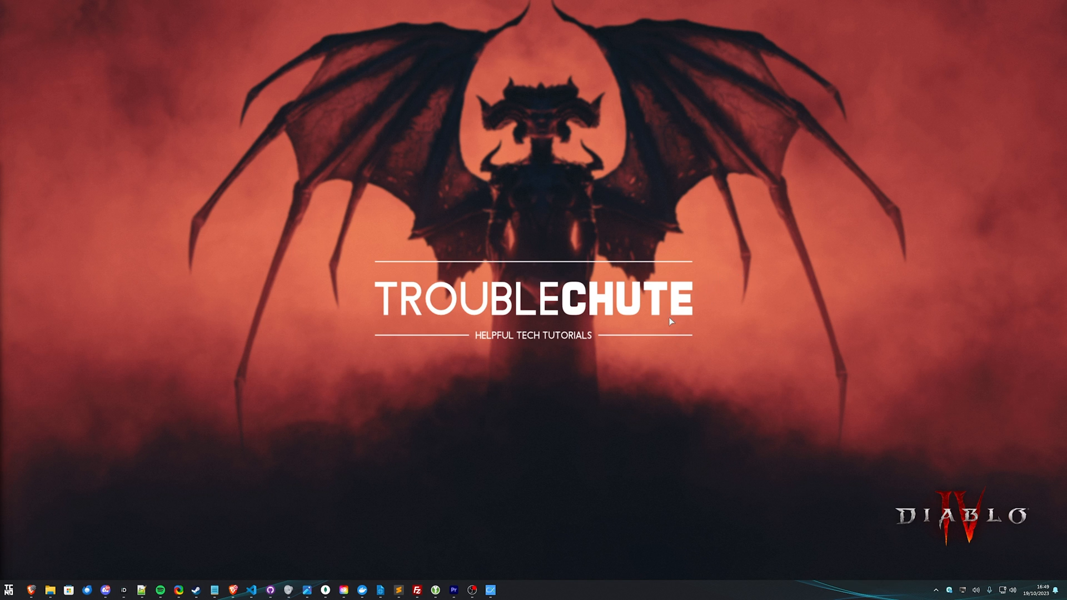
mouse_move(612, 372)
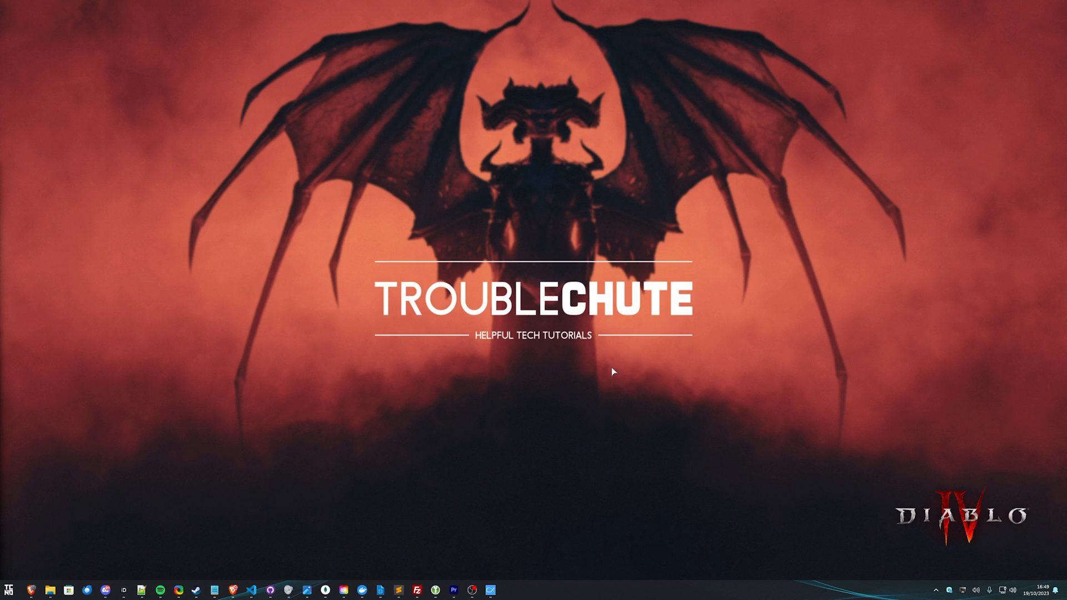
mouse_move(653, 301)
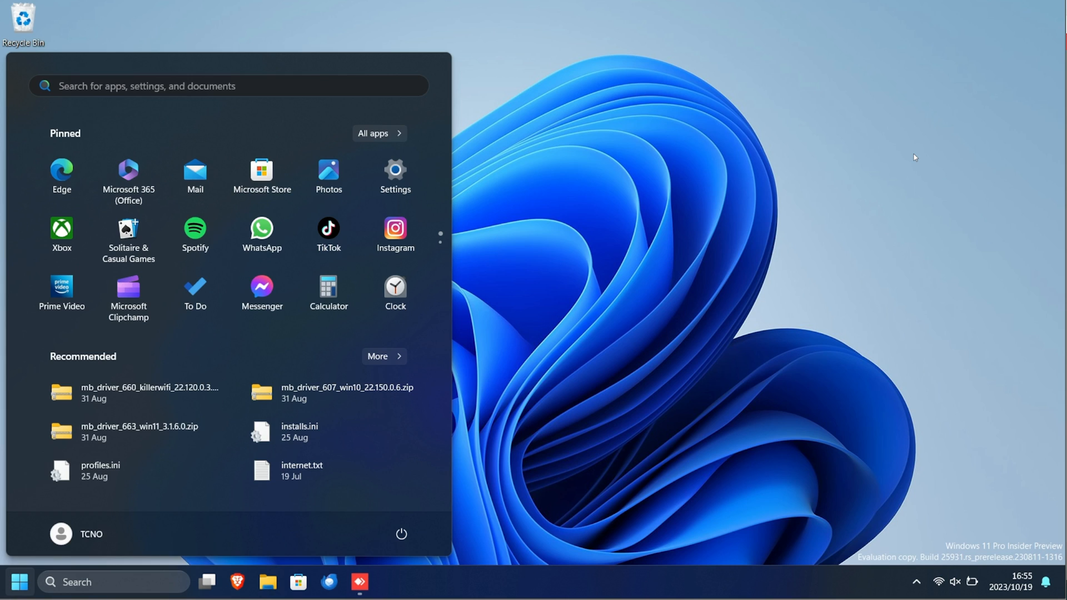
Reach Windows Security's ransomware protection settings and approve the administrator prompt.
type("security")
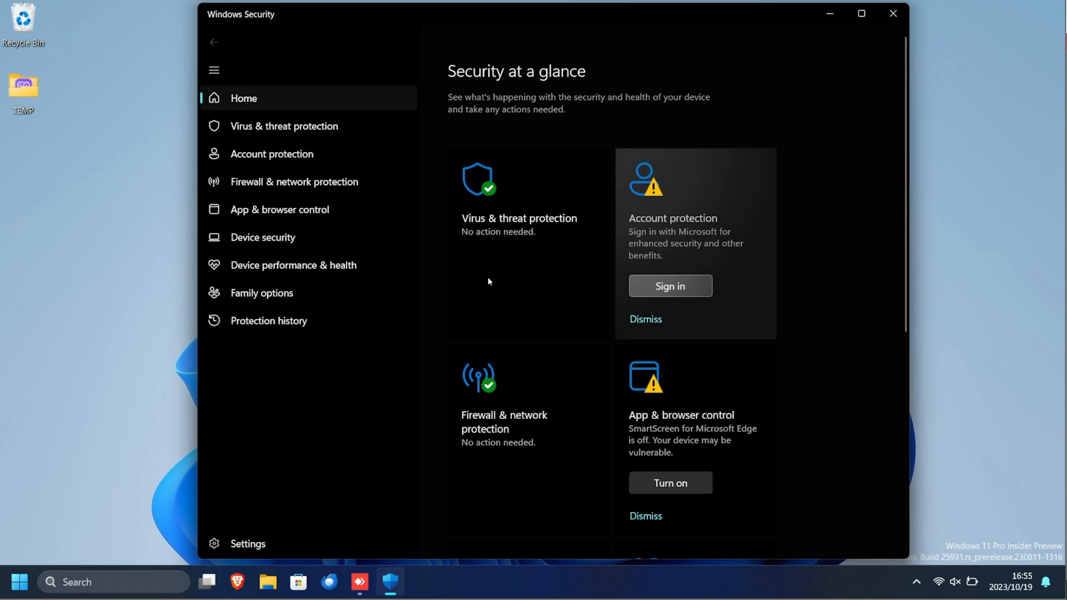
left_click(284, 126)
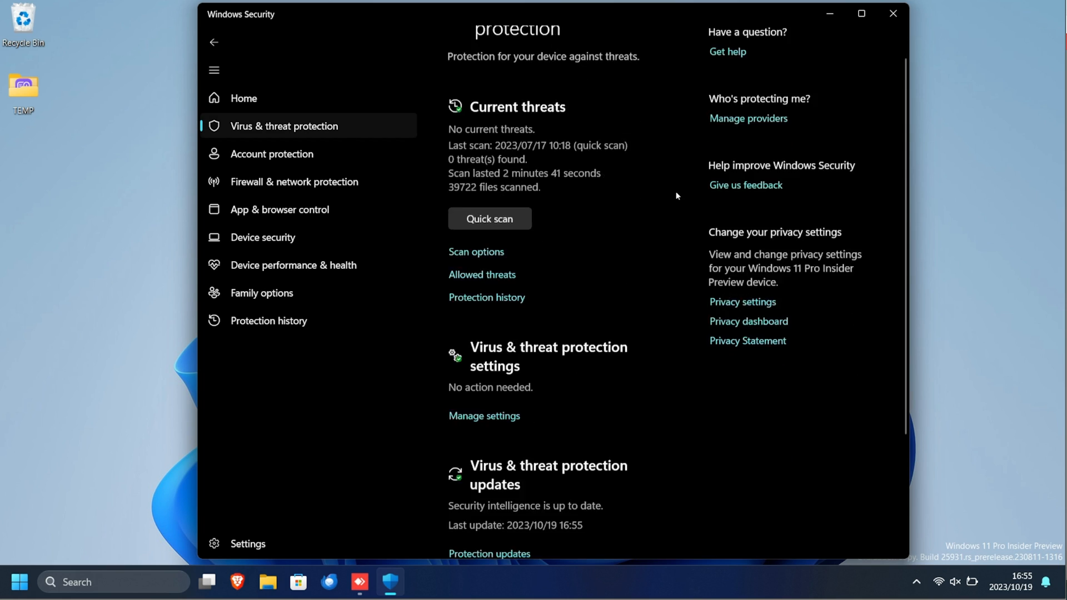
scroll("down", 3)
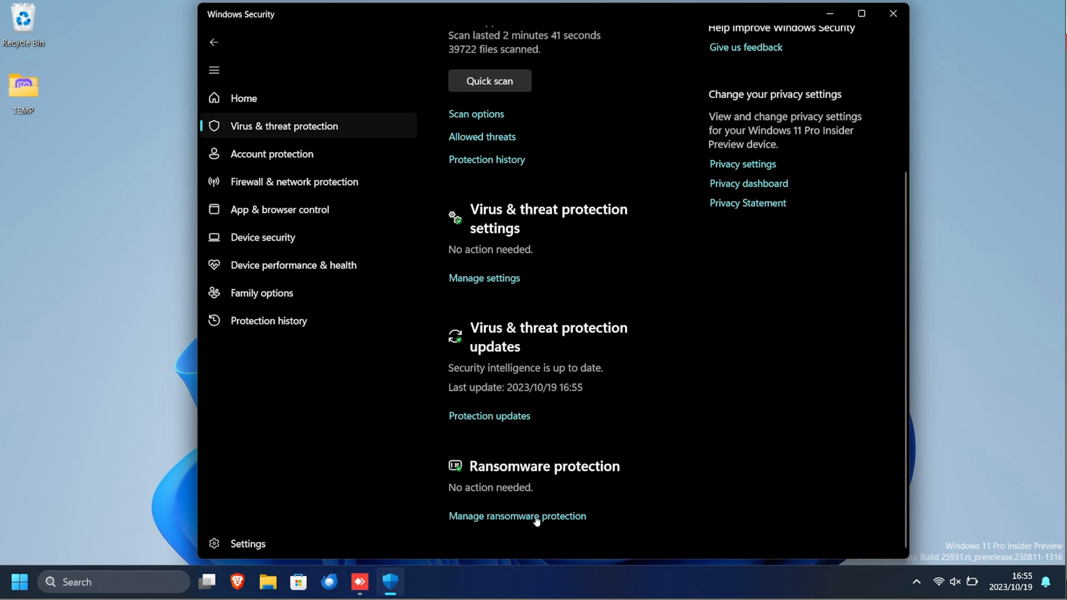
left_click(516, 516)
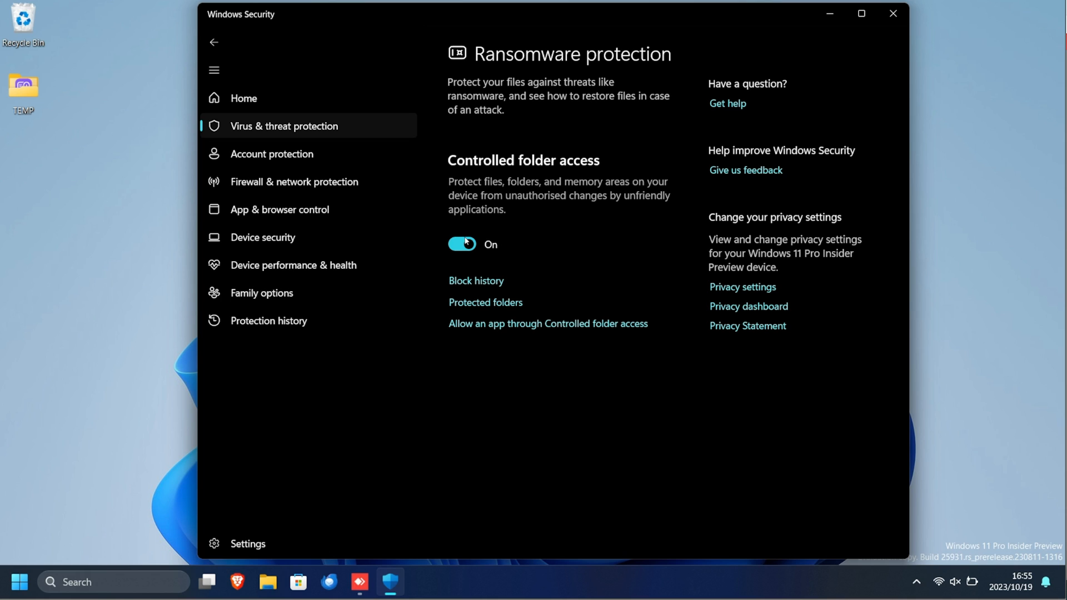
mouse_move(517, 332)
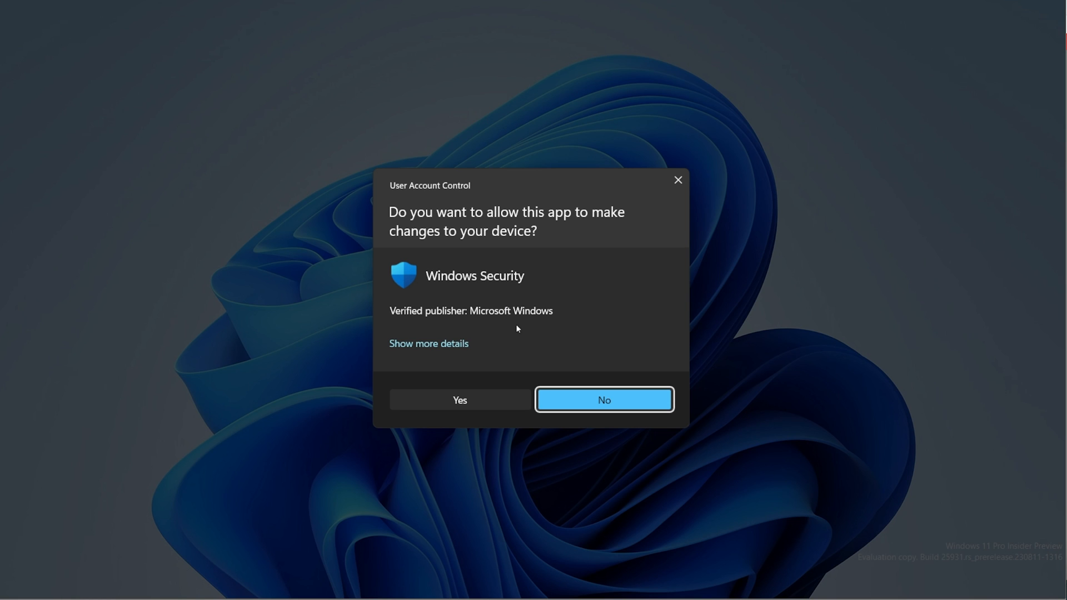
left_click(459, 400)
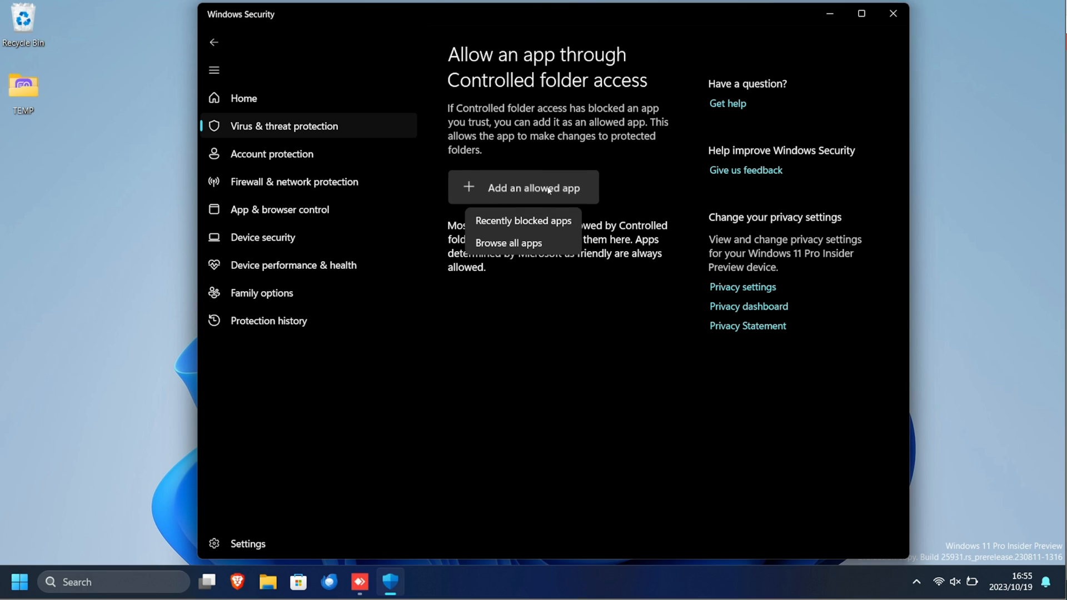
Allow recently blocked AnyDesk.exe through Controlled folder access, then close Windows Security.
left_click(523, 221)
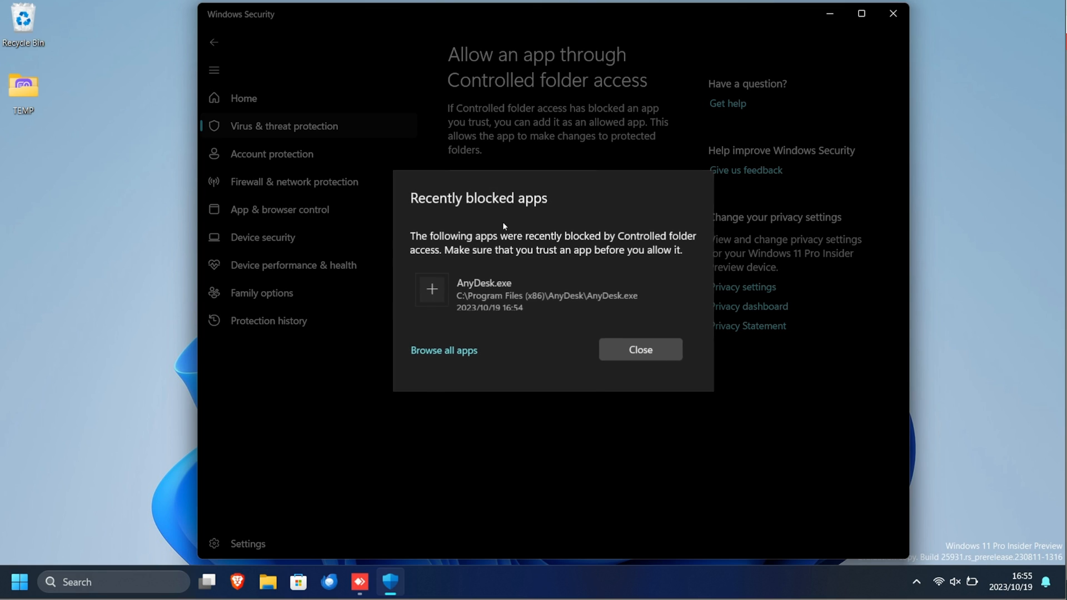
mouse_move(431, 289)
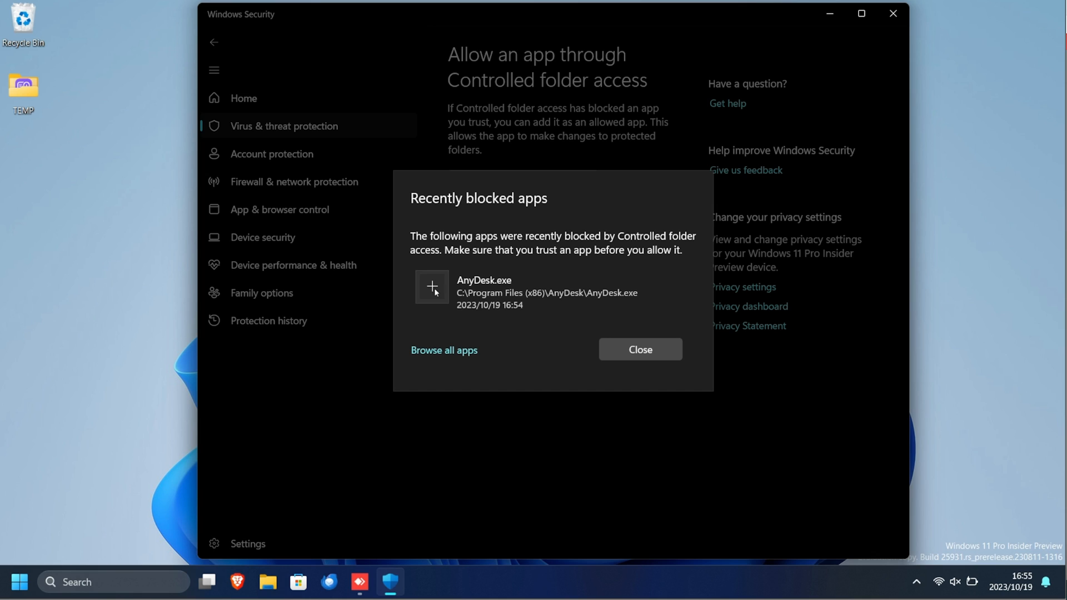
left_click(639, 349)
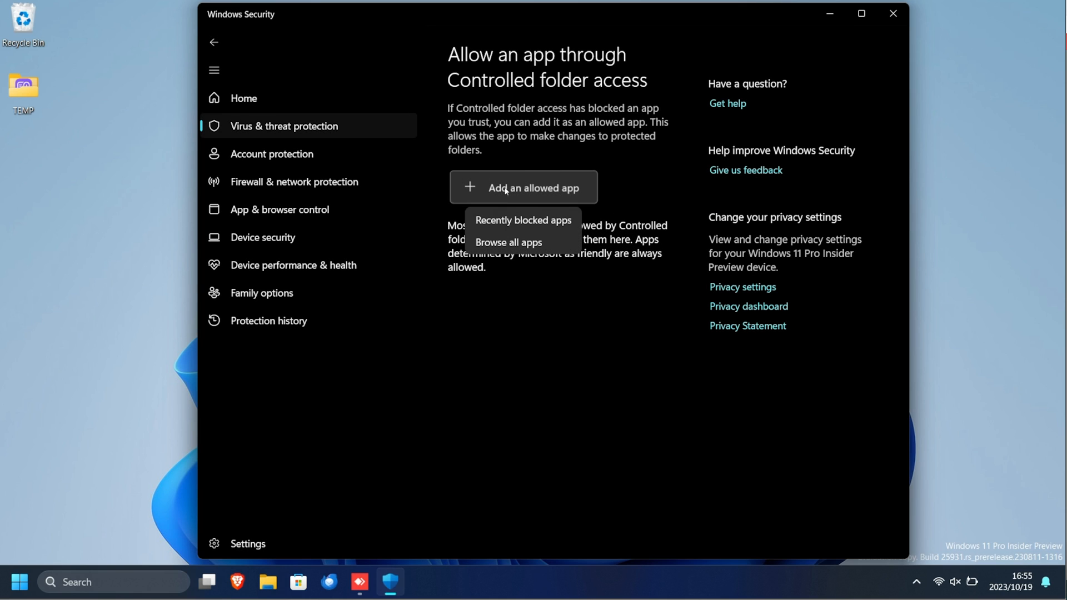
left_click(508, 242)
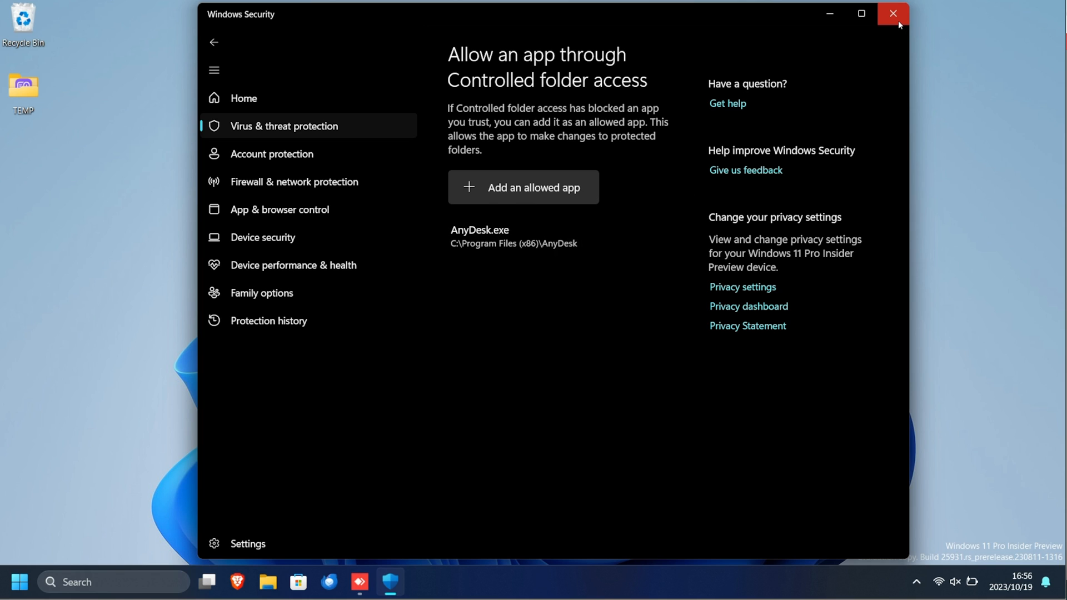
left_click(892, 13)
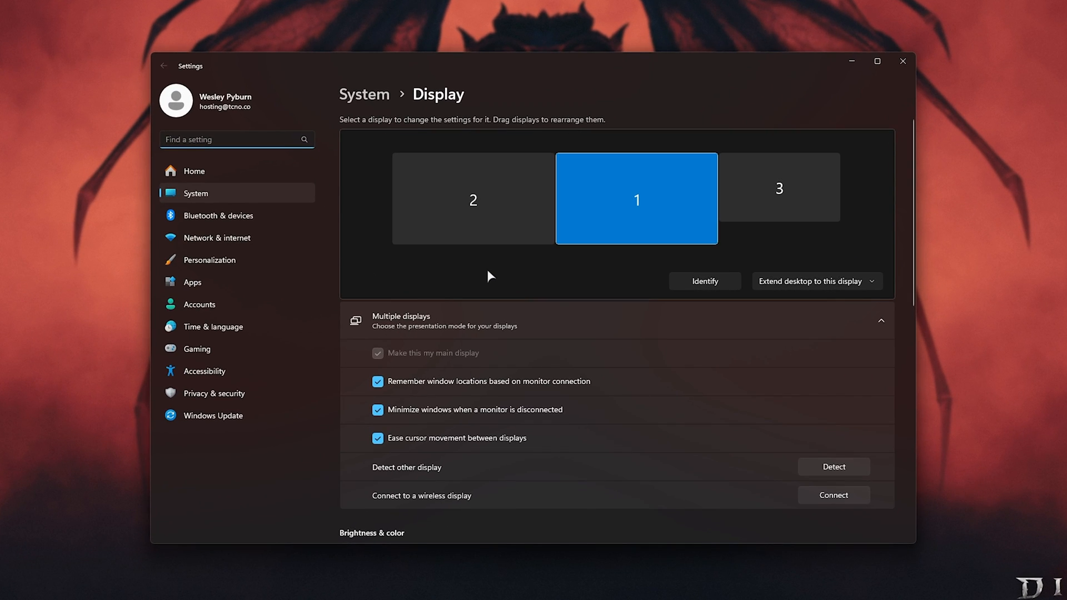
Add the Diablo IV executable to the Graphics custom settings list.
scroll("down", 3)
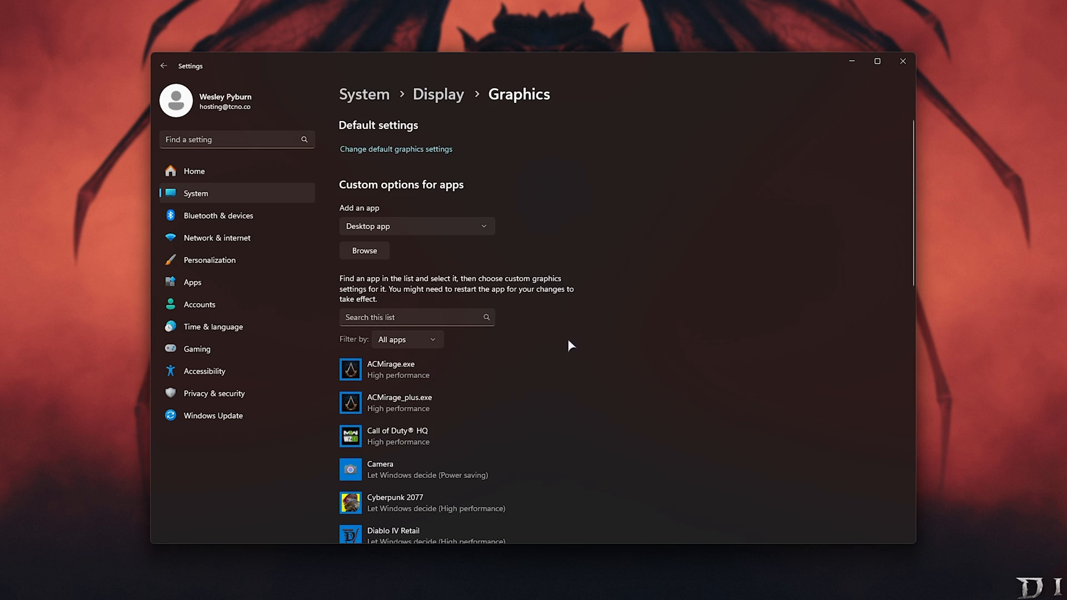
mouse_move(370, 279)
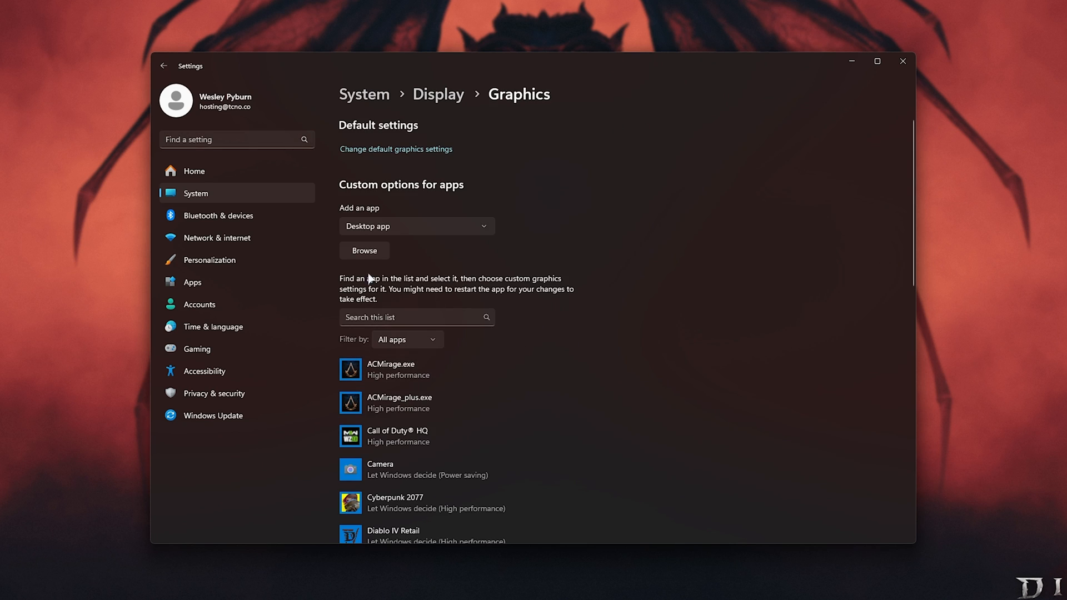
left_click(364, 251)
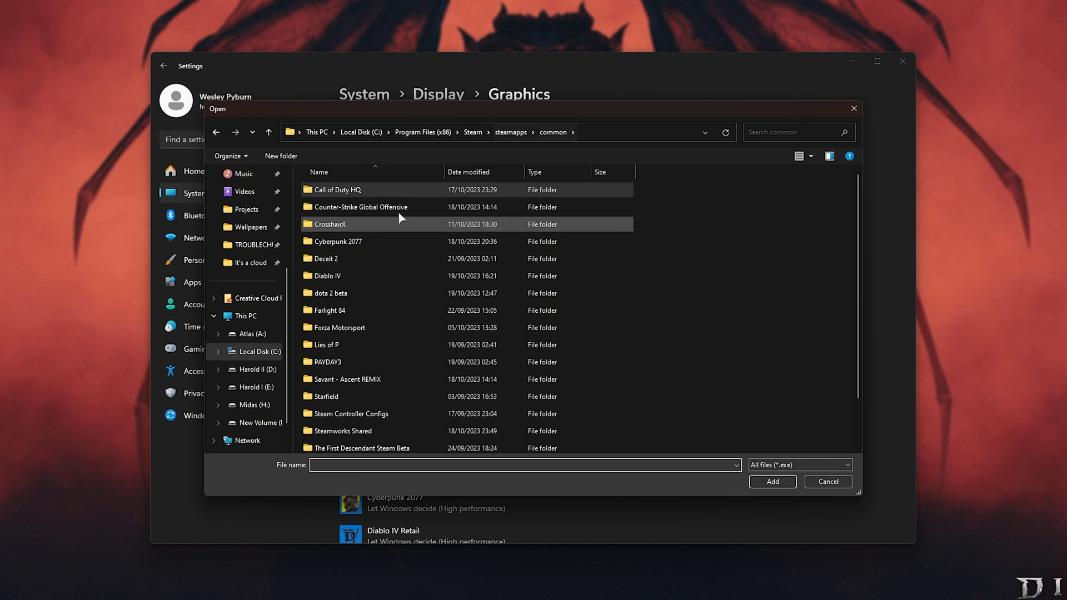
double_click(326, 275)
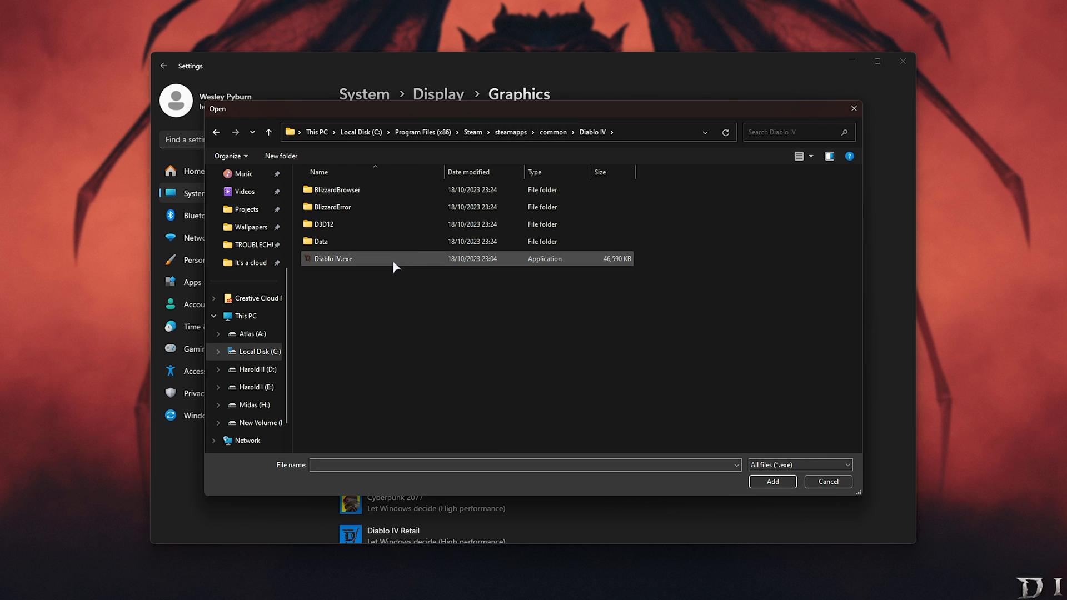
left_click(771, 481)
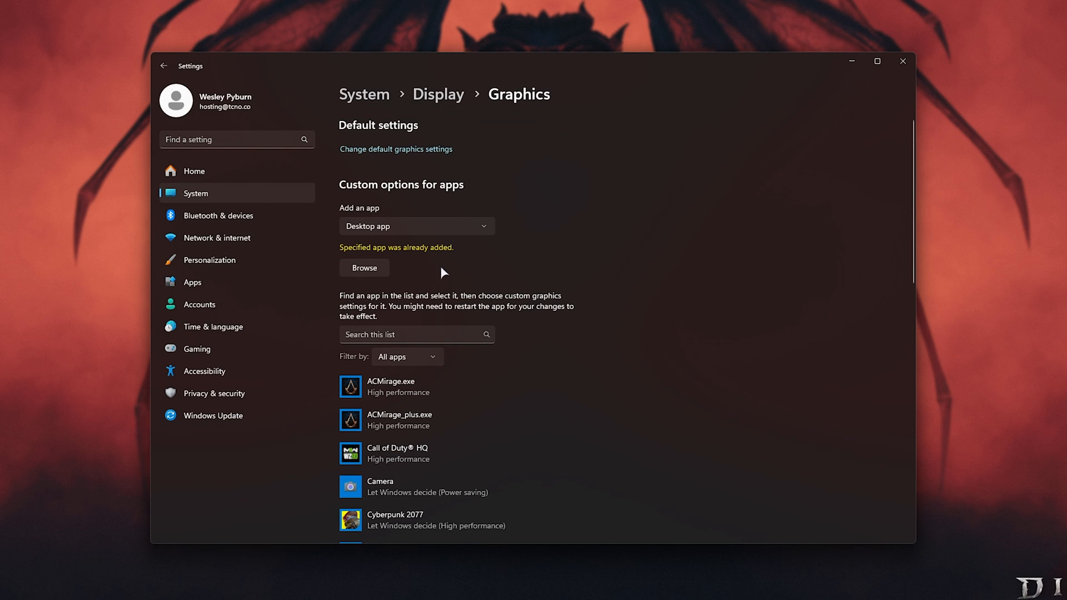
Set Diablo IV Retail to High performance (NVIDIA GPU), save, and close Settings.
scroll("down", 3)
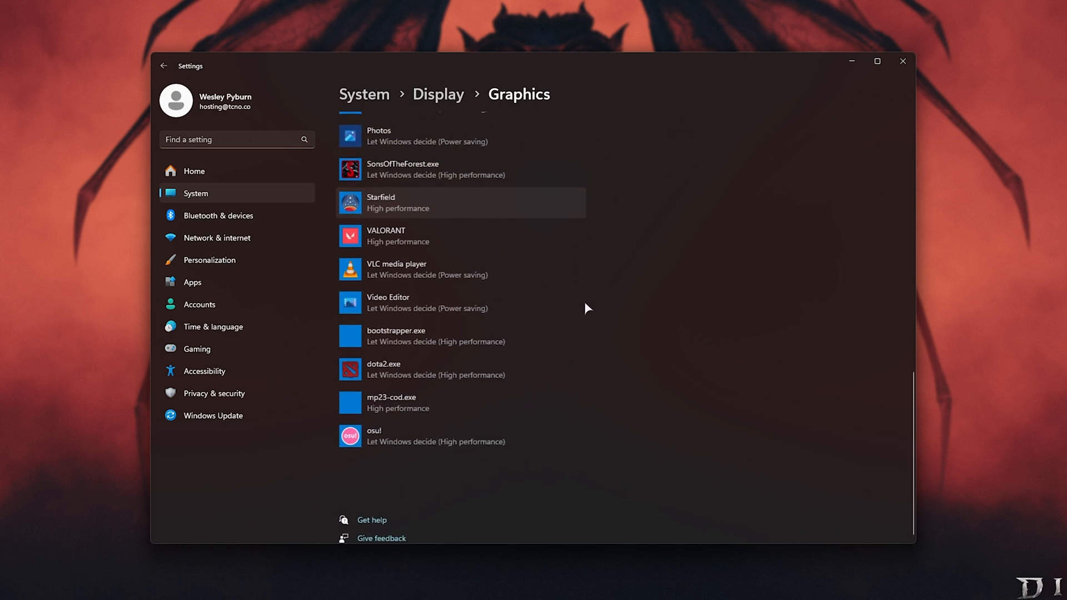
scroll("up", 3)
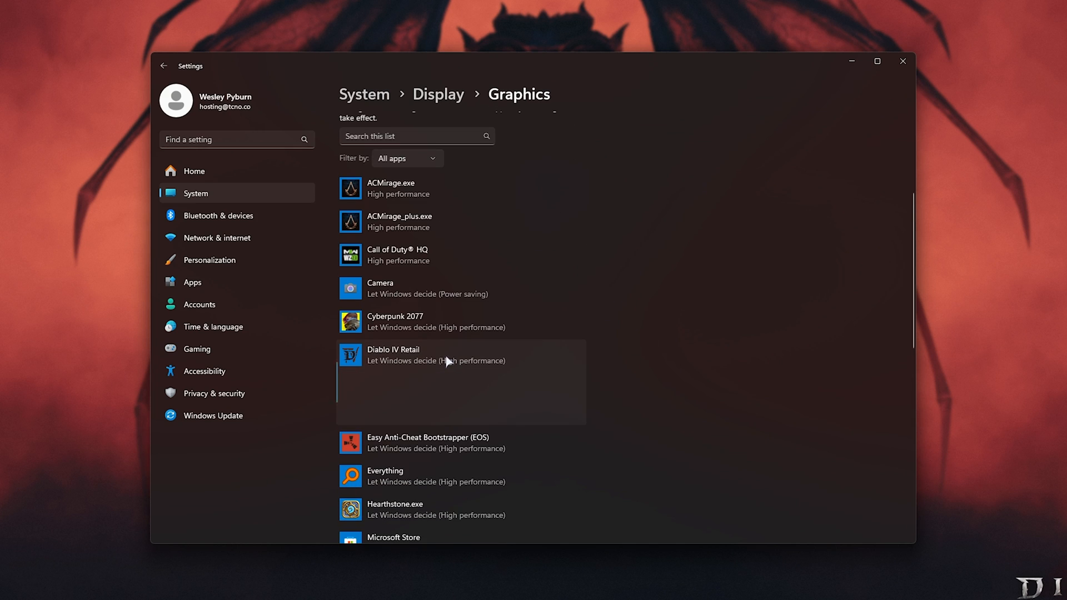
left_click(460, 354)
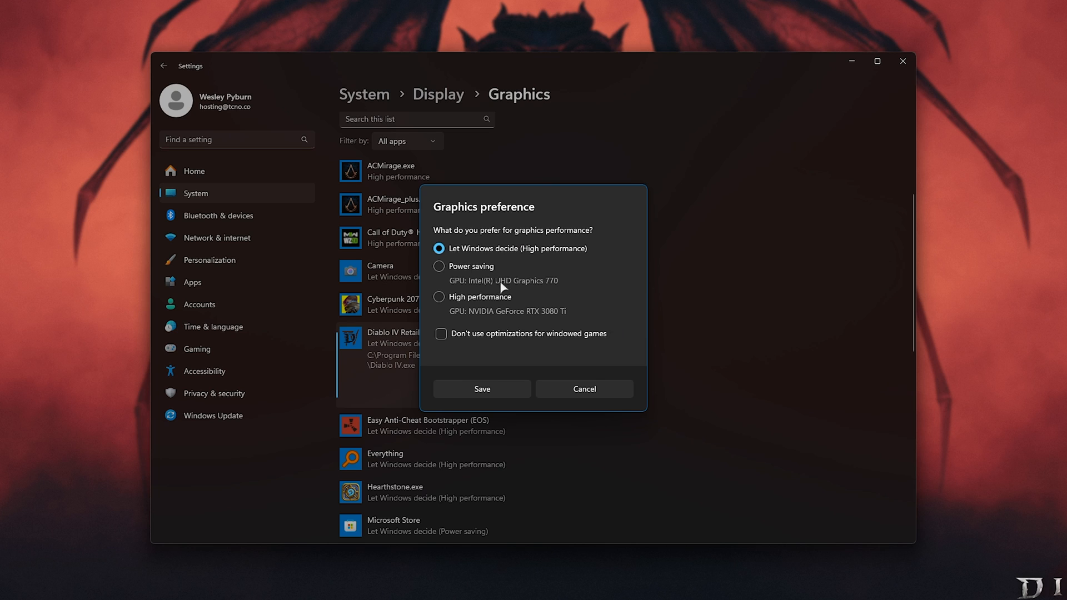
left_click(439, 296)
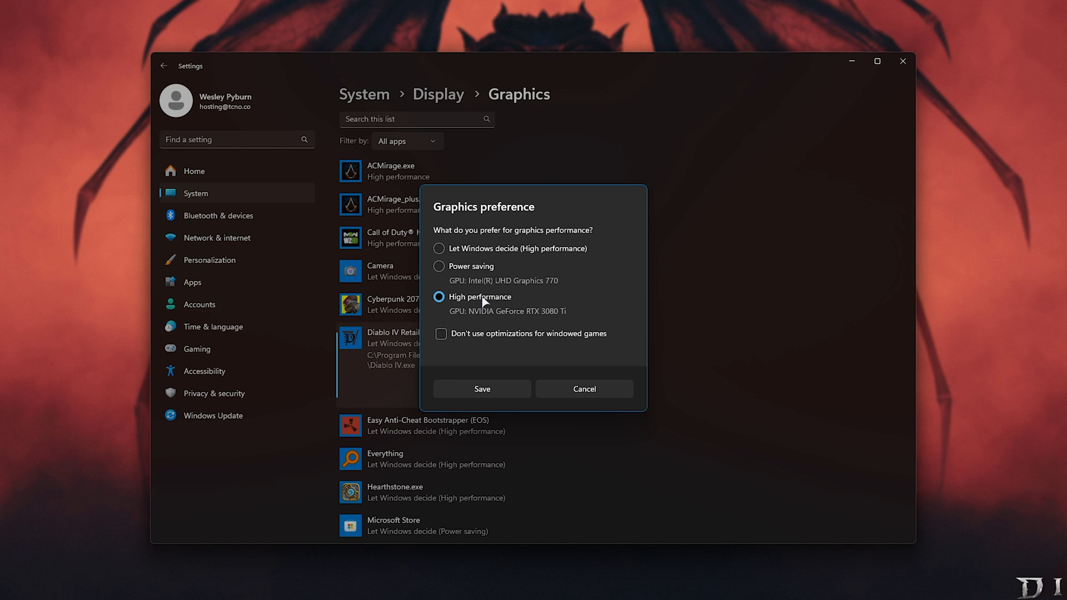
left_click(481, 388)
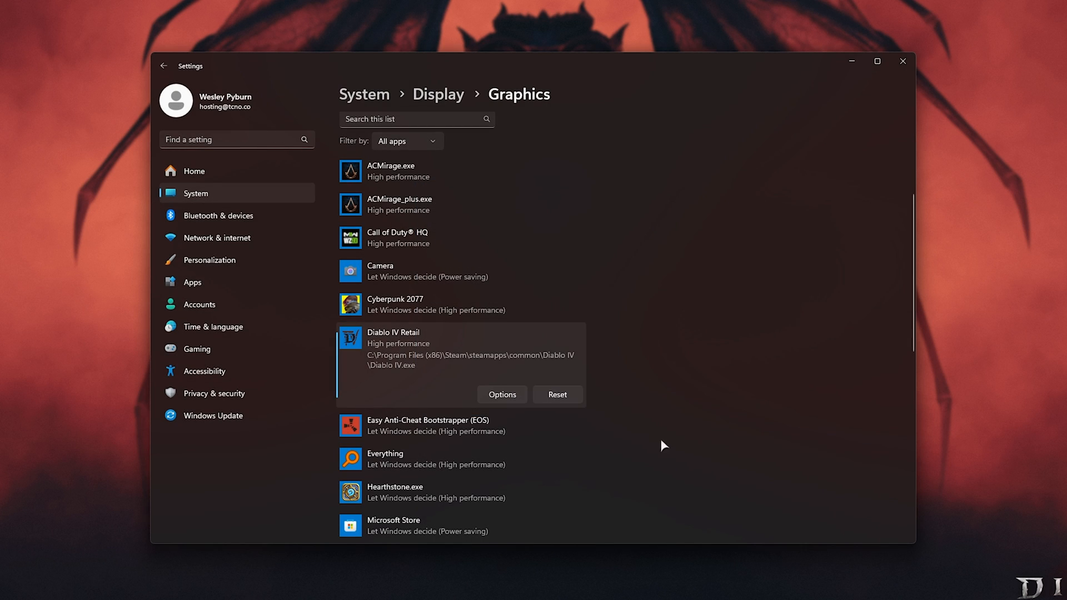
mouse_move(788, 255)
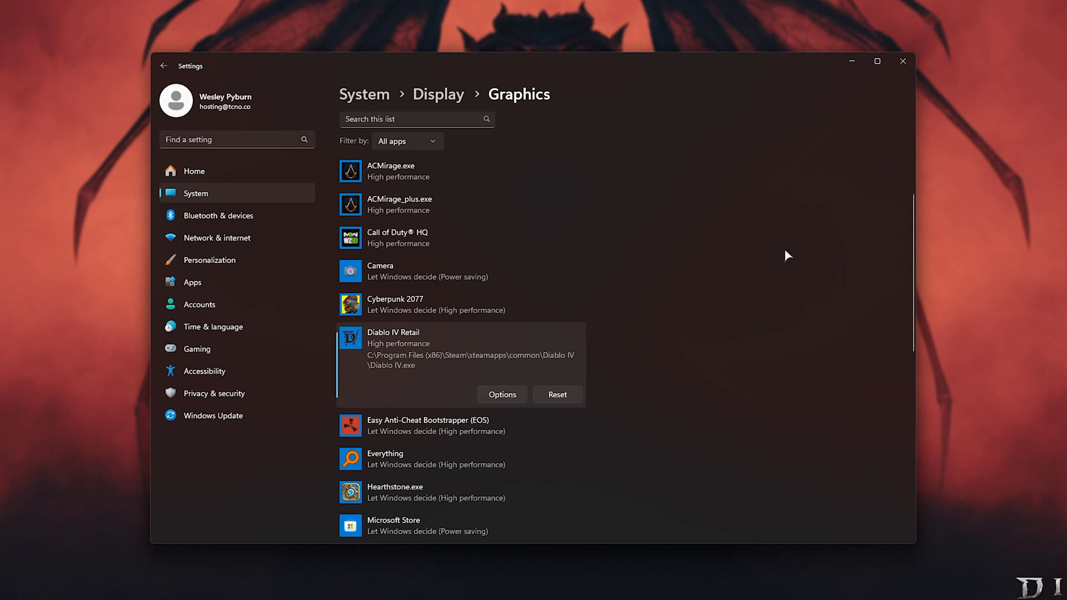
scroll("down", 3)
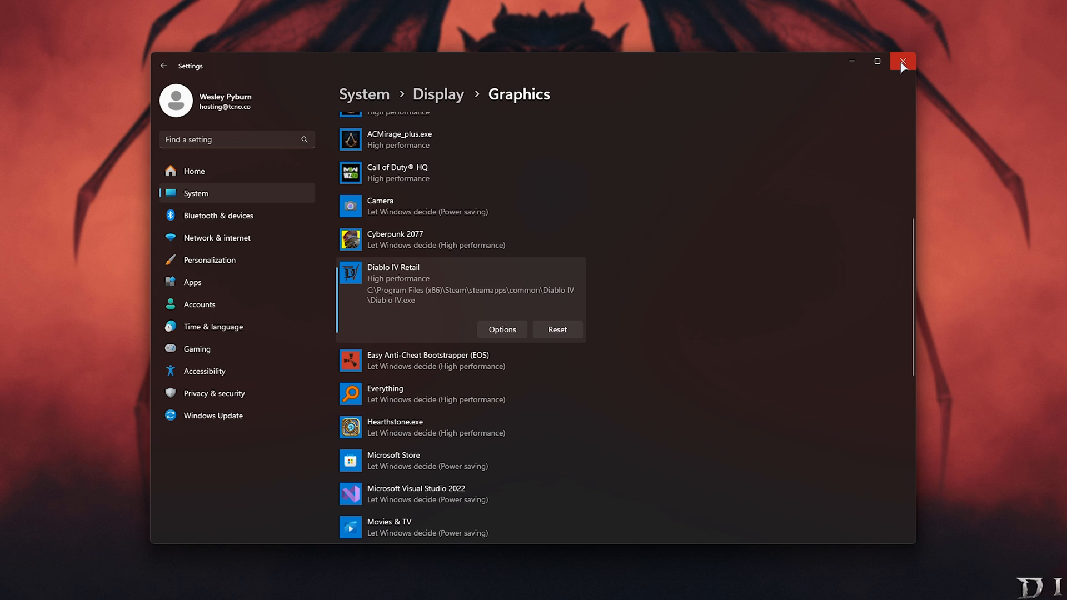
left_click(902, 61)
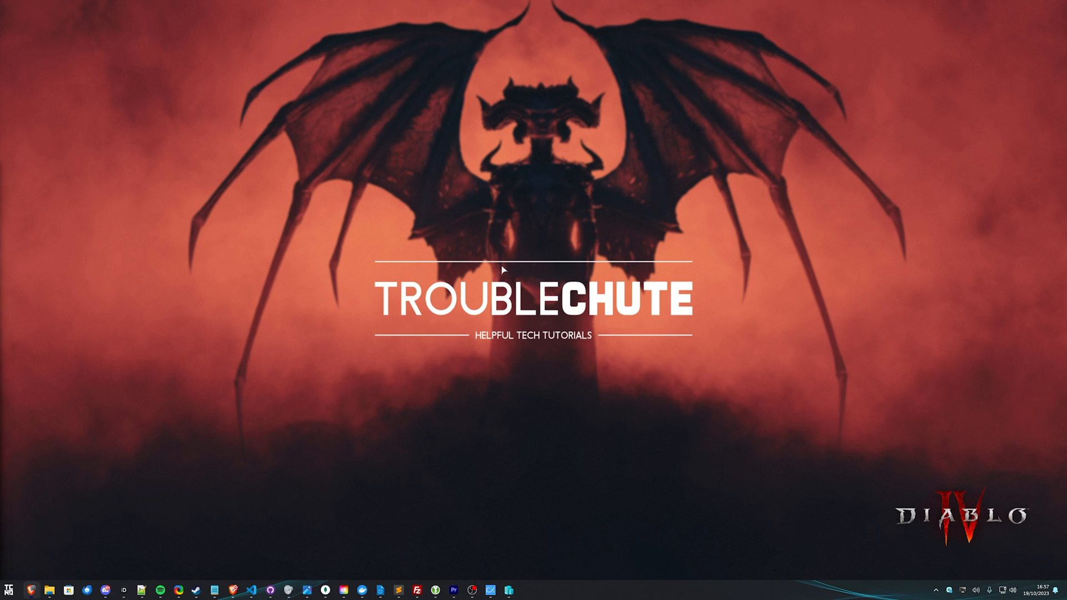
mouse_move(729, 233)
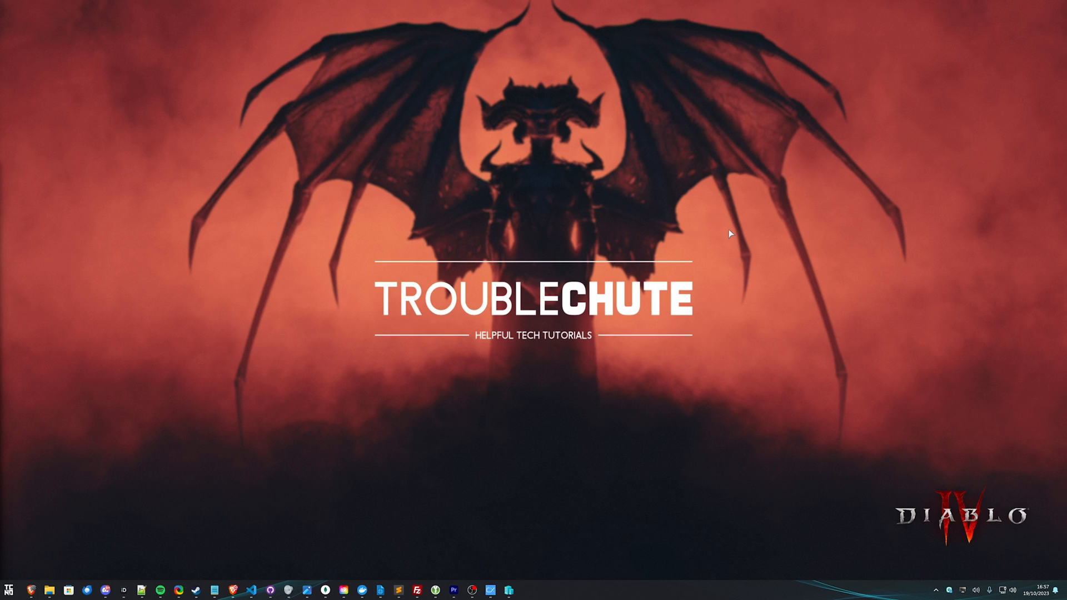
mouse_move(713, 245)
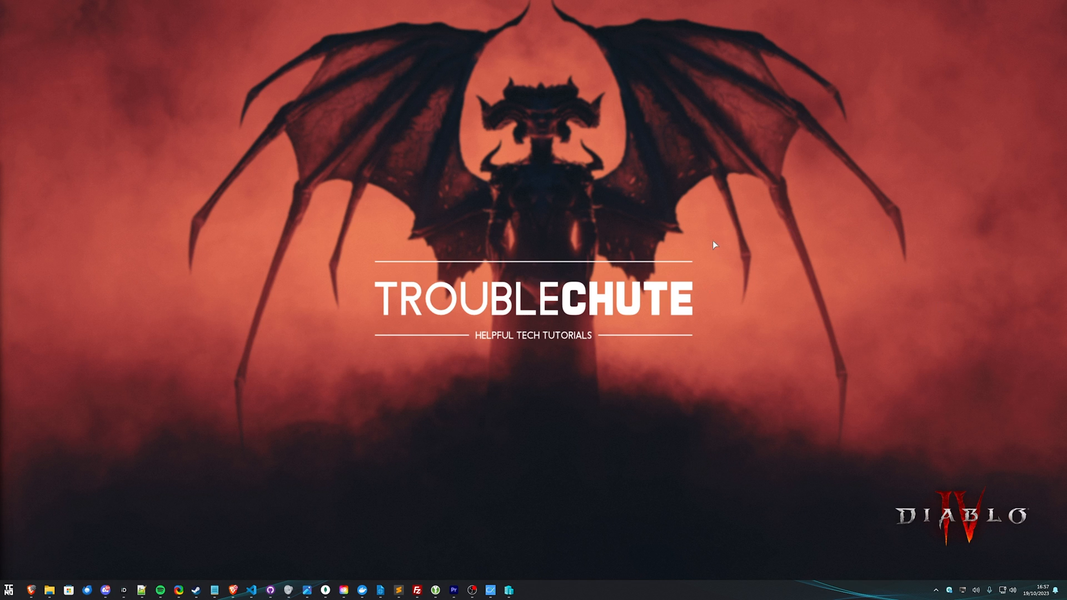
mouse_move(722, 232)
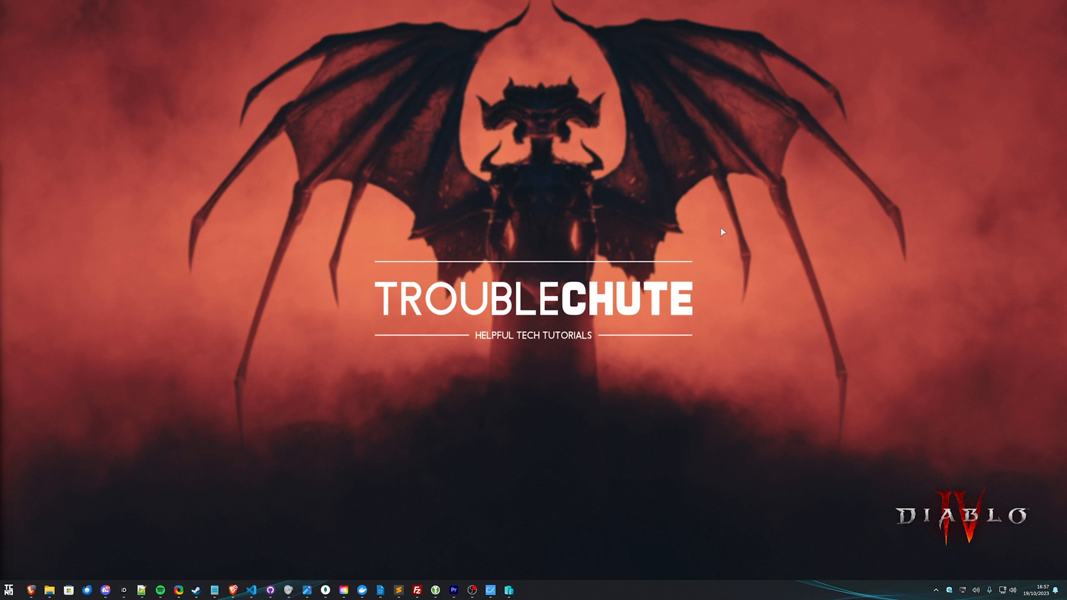
mouse_move(720, 282)
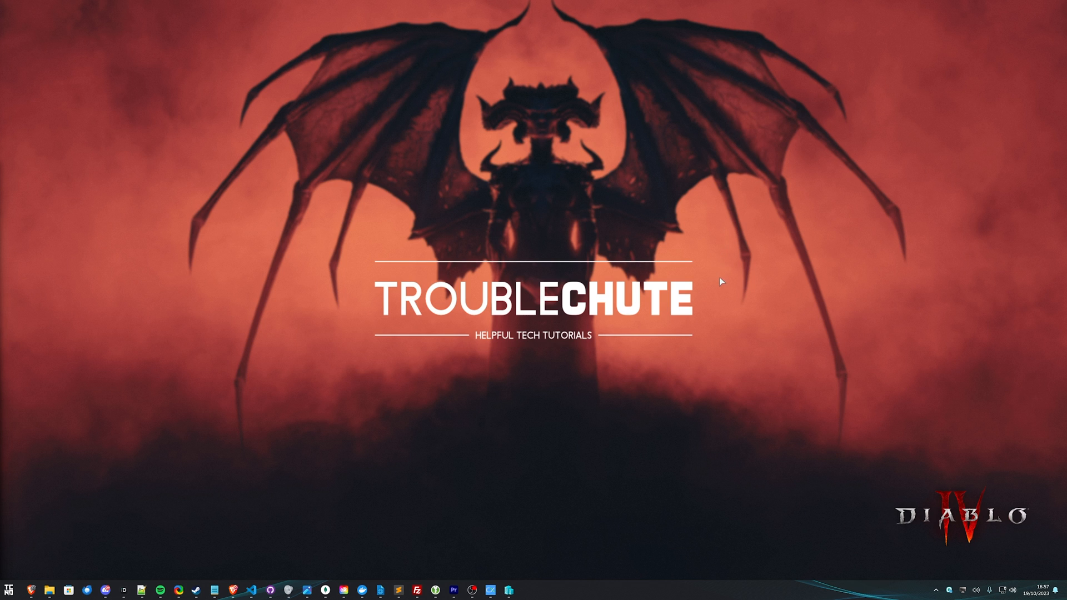
mouse_move(572, 267)
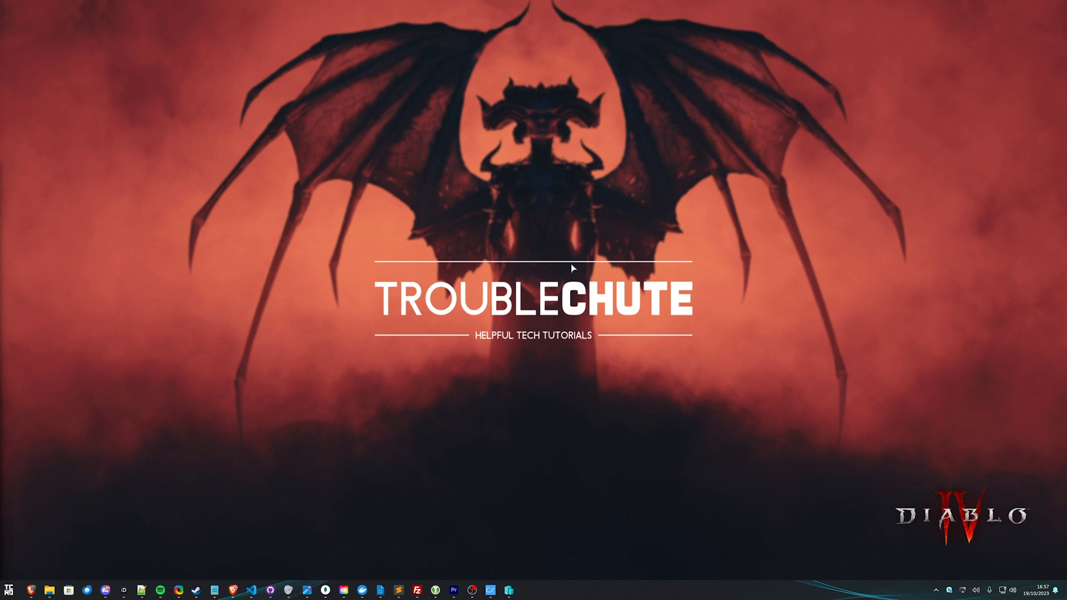
mouse_move(562, 243)
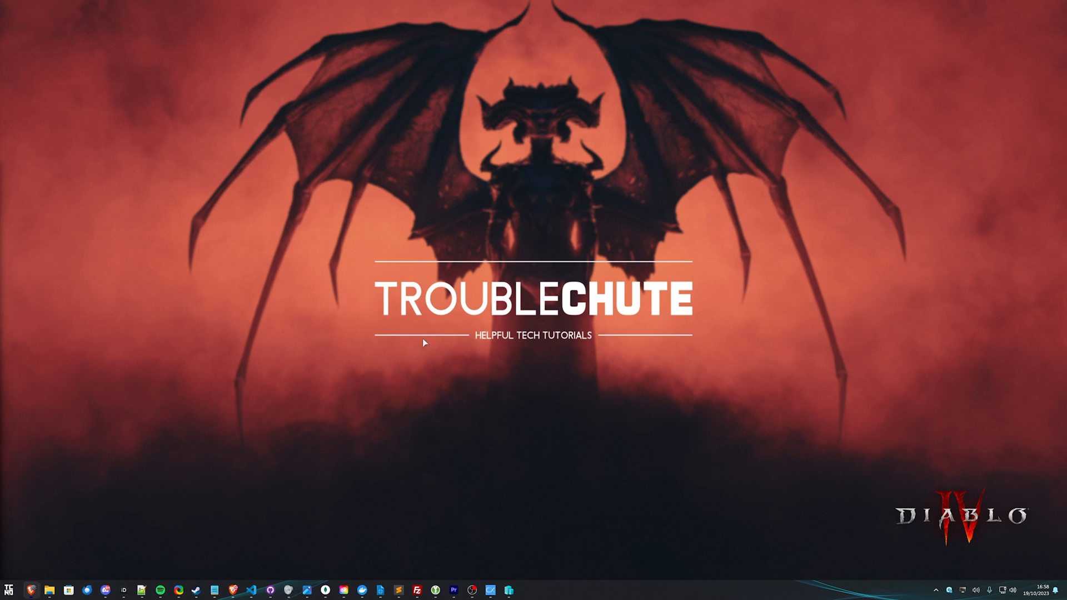
mouse_move(404, 340)
type("ba")
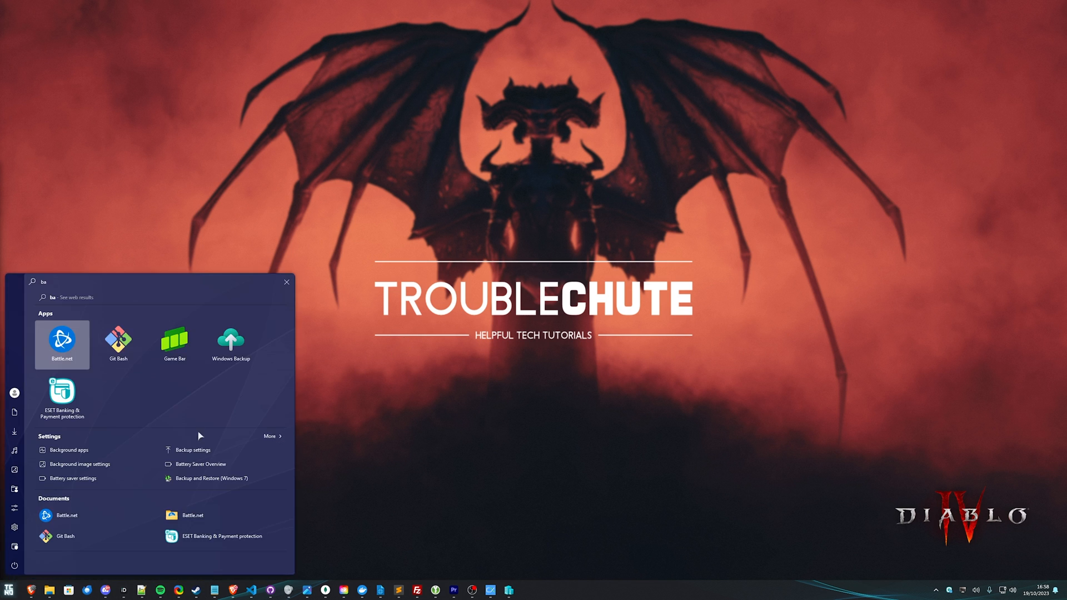
Launch Battle.net, view Hearthstone's Modify Installation dialog, then close it.
left_click(62, 344)
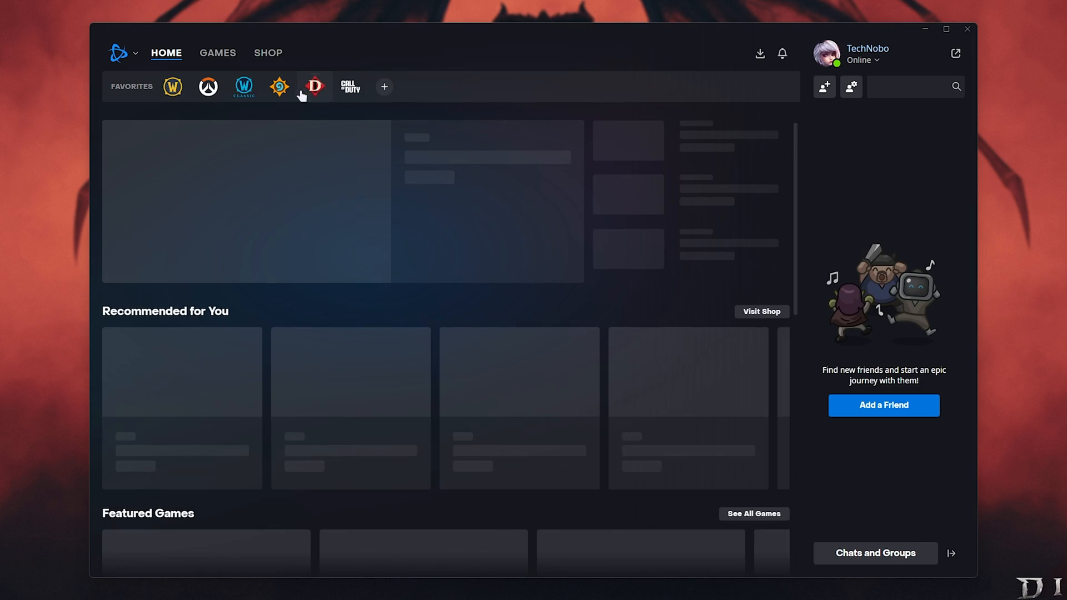
left_click(312, 87)
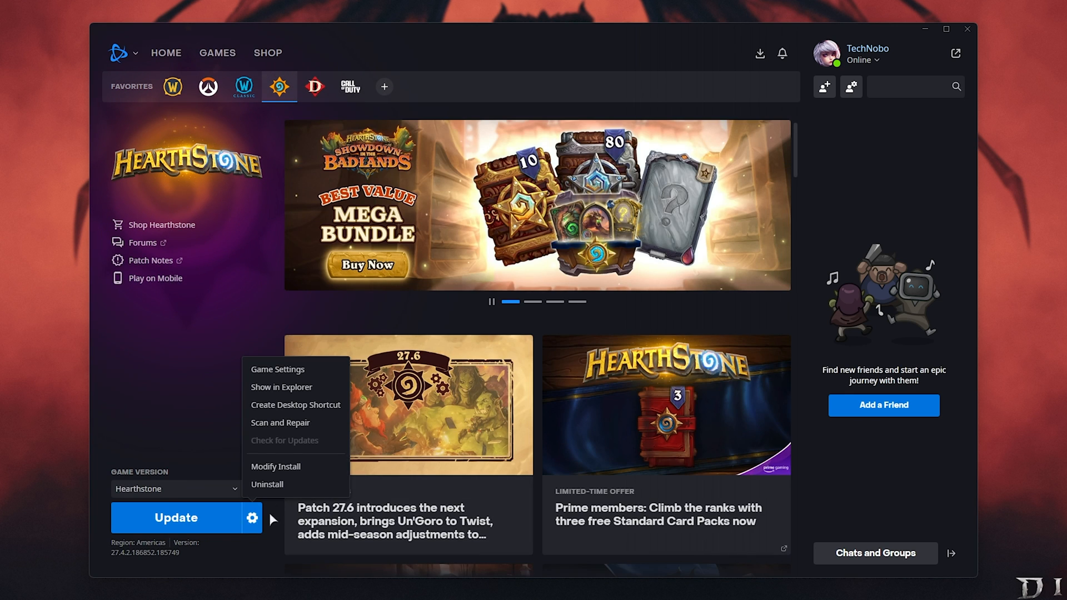
left_click(275, 466)
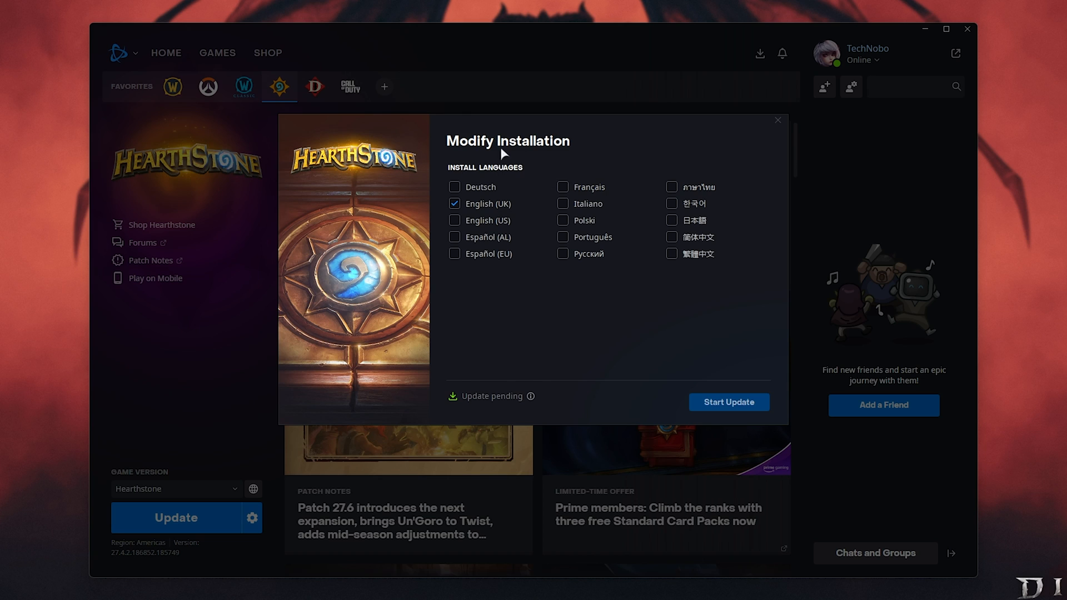
mouse_move(512, 158)
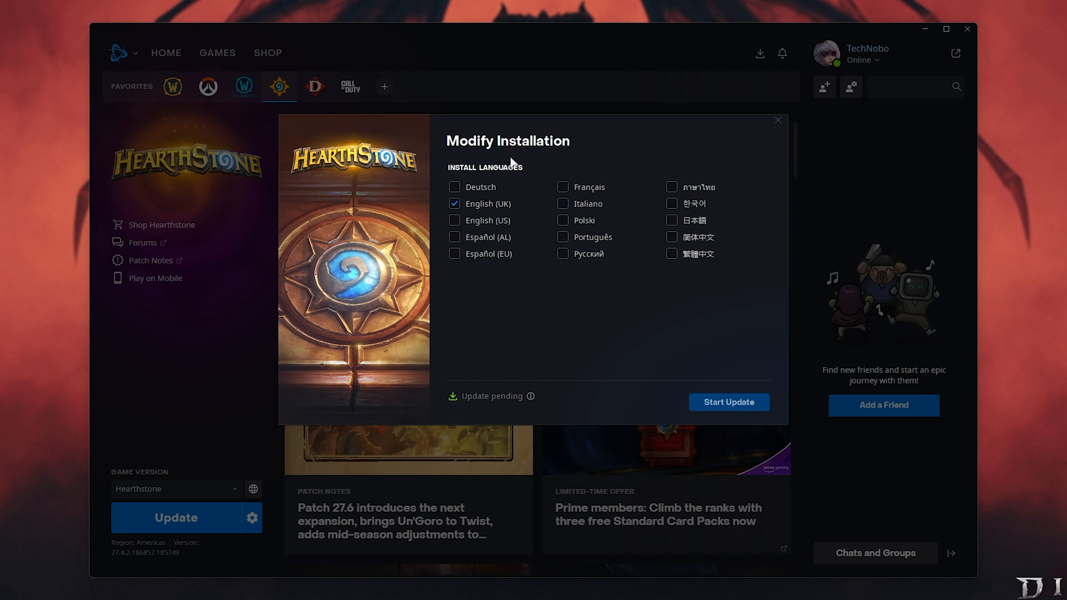
mouse_move(745, 182)
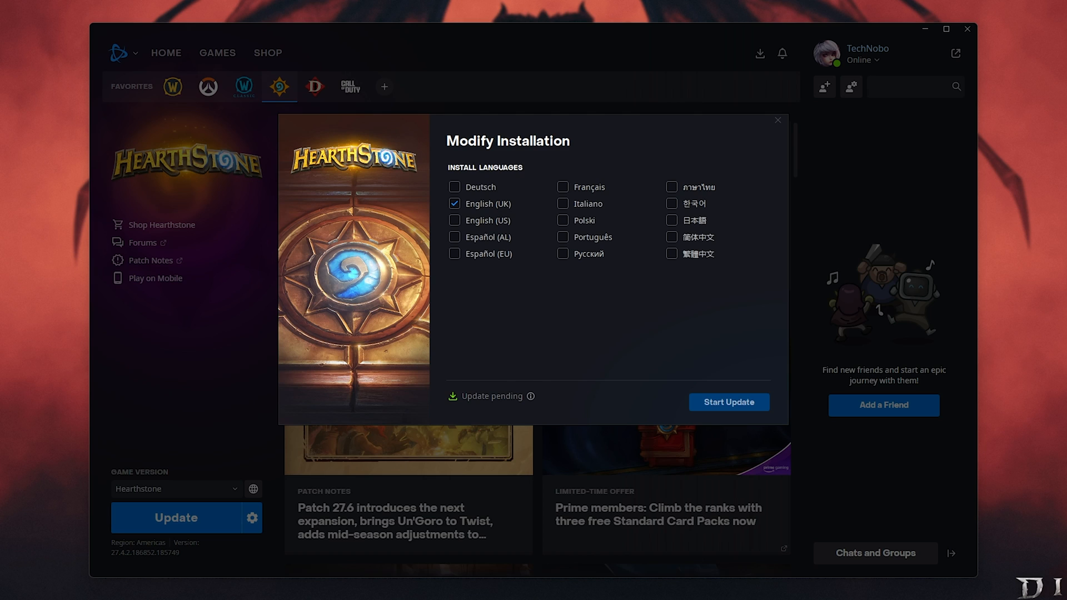
mouse_move(997, 284)
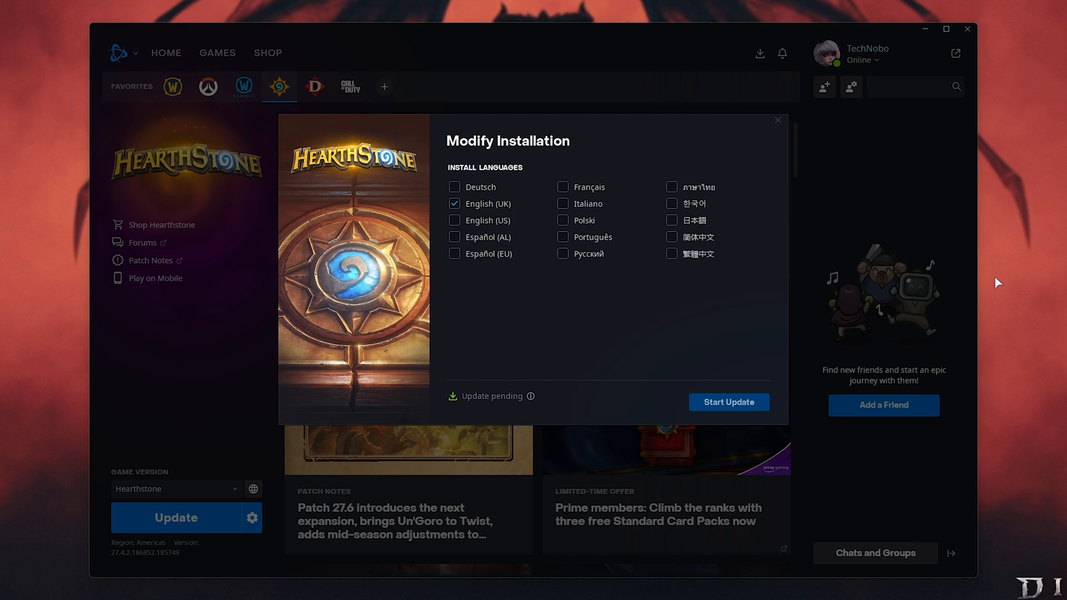
mouse_move(776, 120)
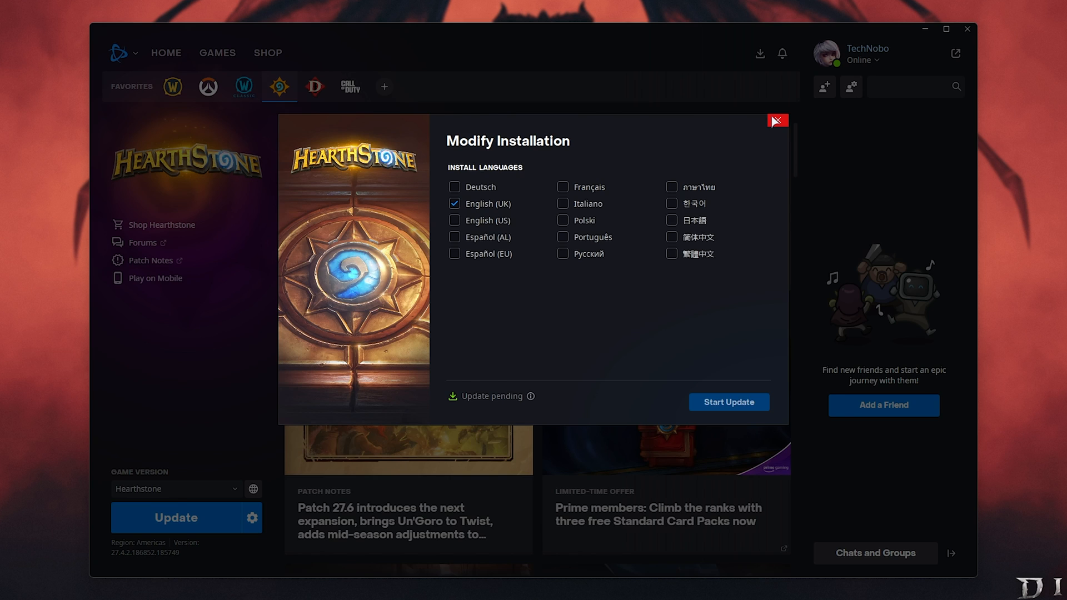
left_click(776, 120)
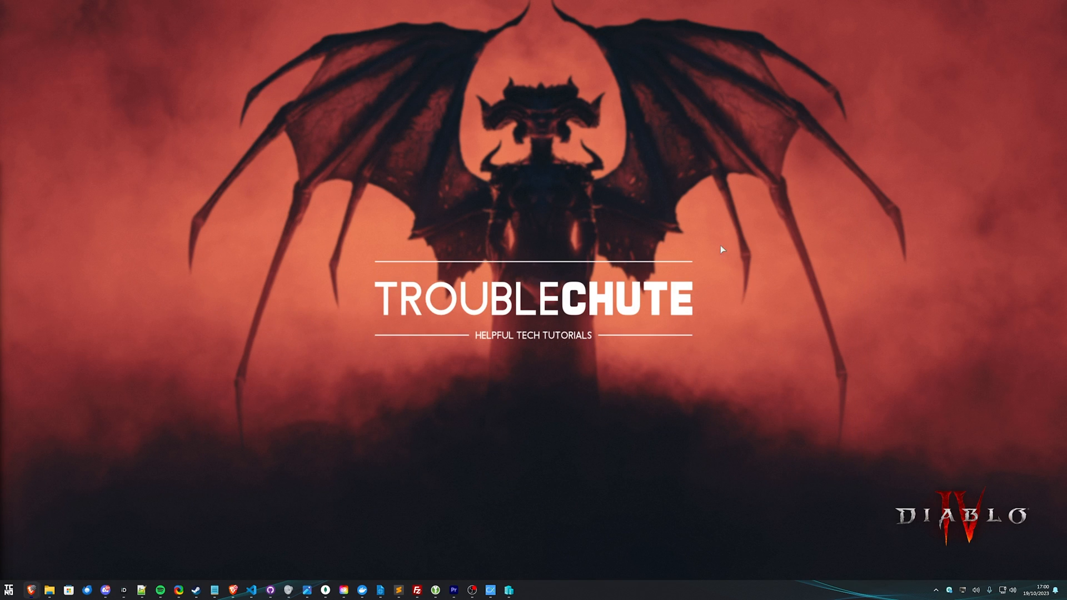